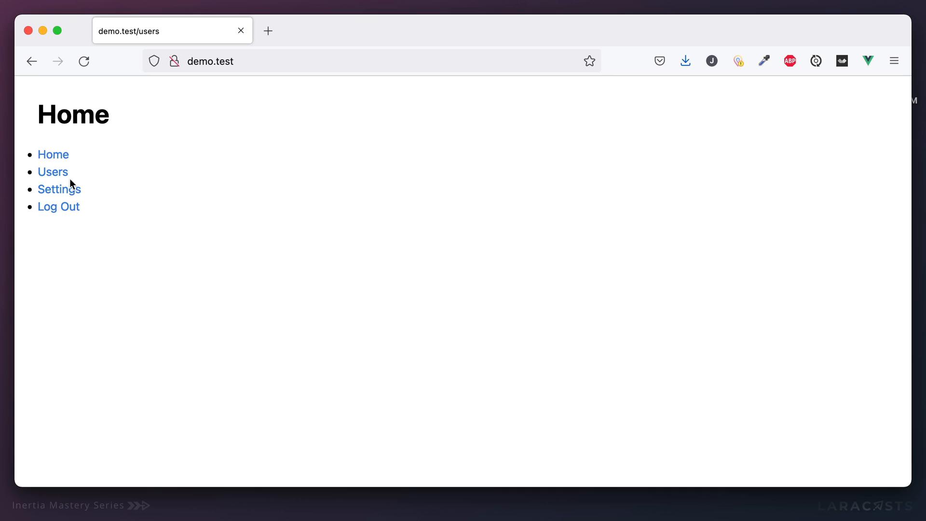
Step: Give the Home <Link> a :class="{'font-bold underline': true}" binding after browsing Users and Home
{"action": "left_click", "coordinate": [52, 171]}
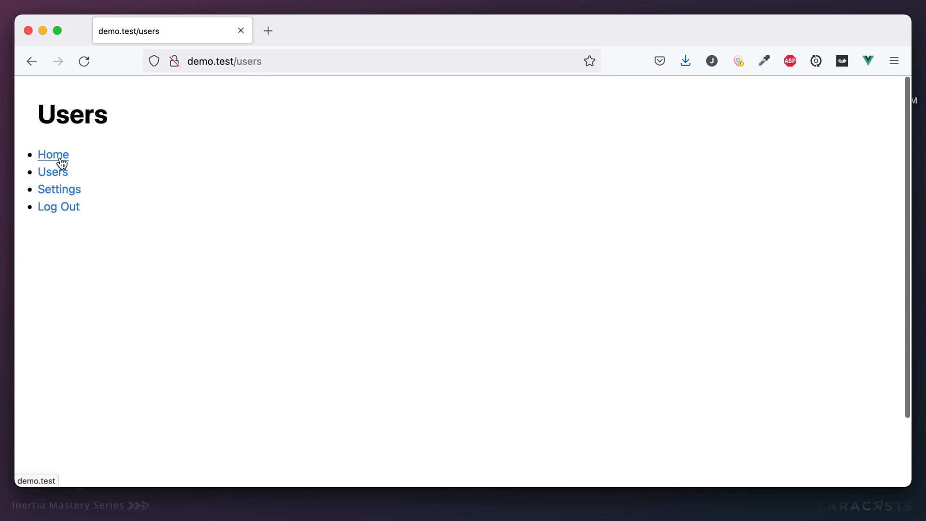
{"action": "left_click", "coordinate": [52, 154]}
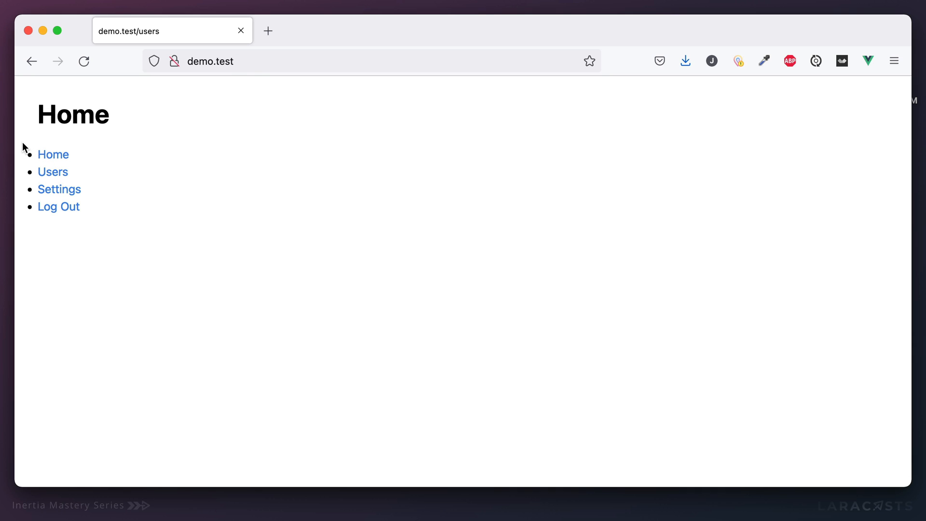
{"action": "mouse_move", "coordinate": [80, 168]}
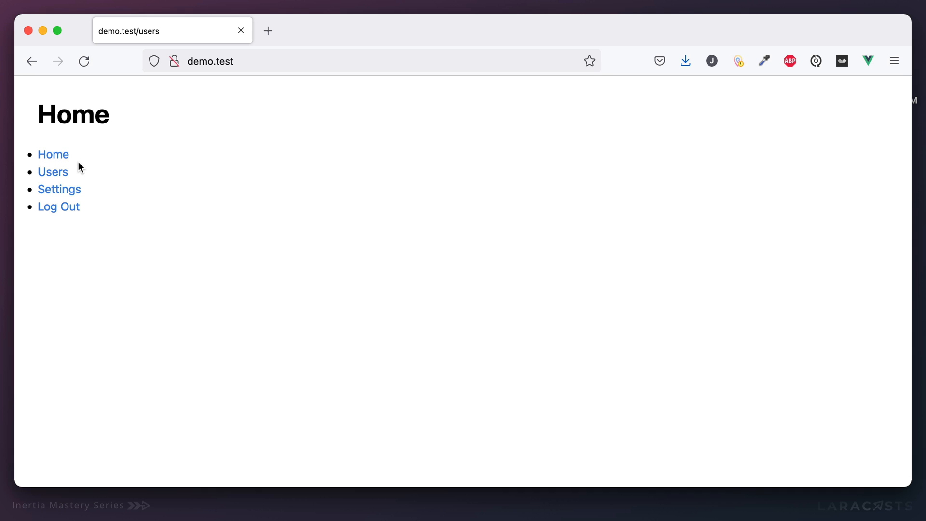
{"action": "mouse_move", "coordinate": [657, 249]}
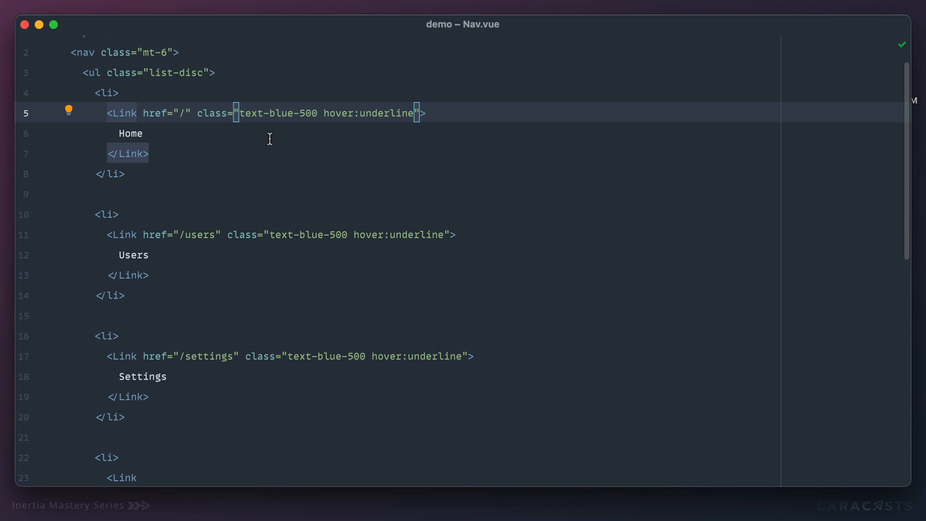
{"action": "mouse_move", "coordinate": [425, 113]}
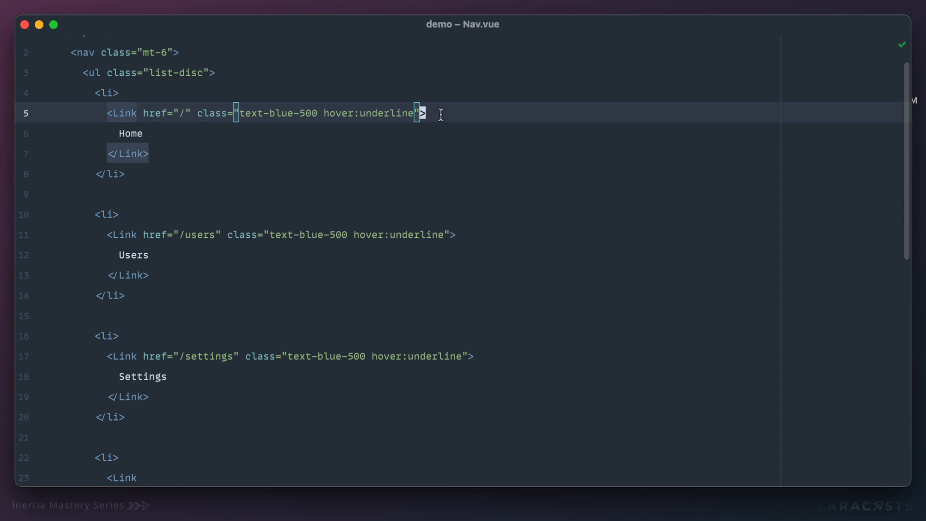
{"action": "type", "text": ":class=\""}
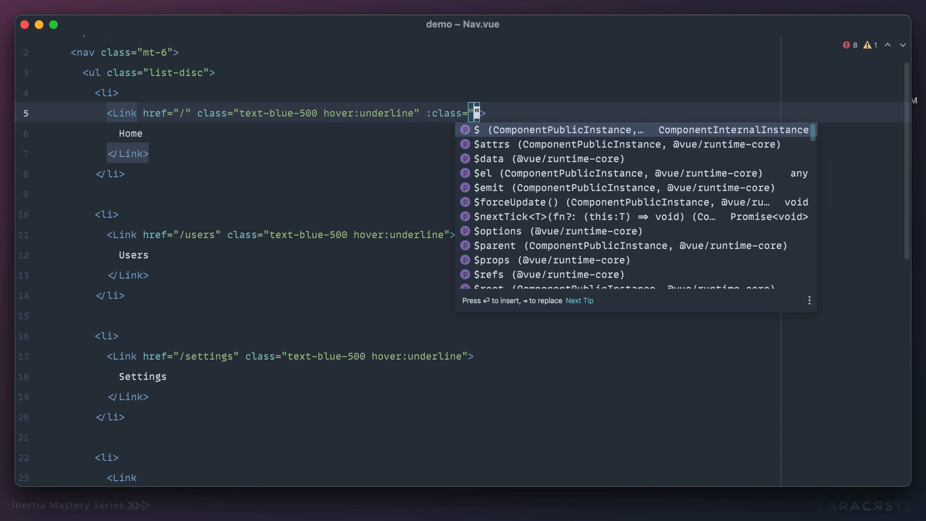
{"action": "type", "text": "{'font-bold'}"}
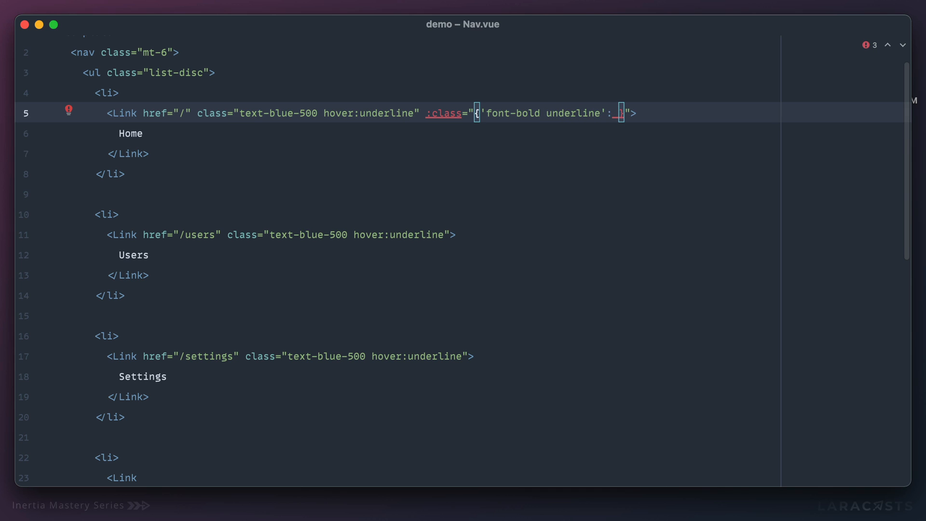
{"action": "type", "text": "true"}
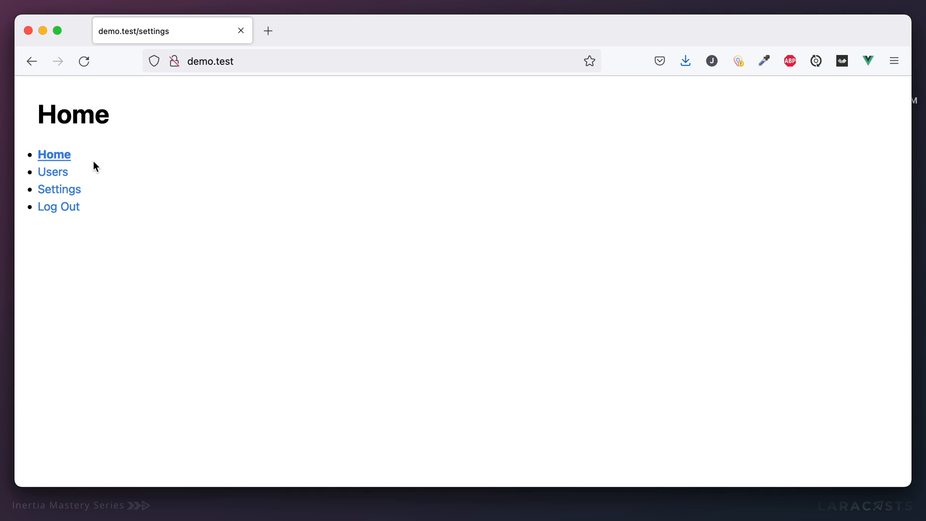
{"action": "mouse_move", "coordinate": [110, 168]}
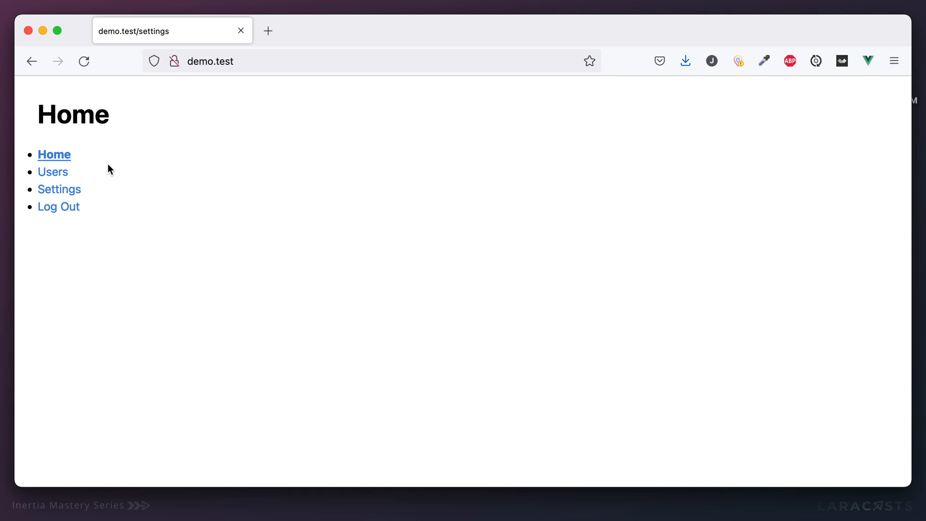
Step: Check the Home link in Firefox, then replace true with $page in its class condition
{"action": "left_click", "coordinate": [53, 172]}
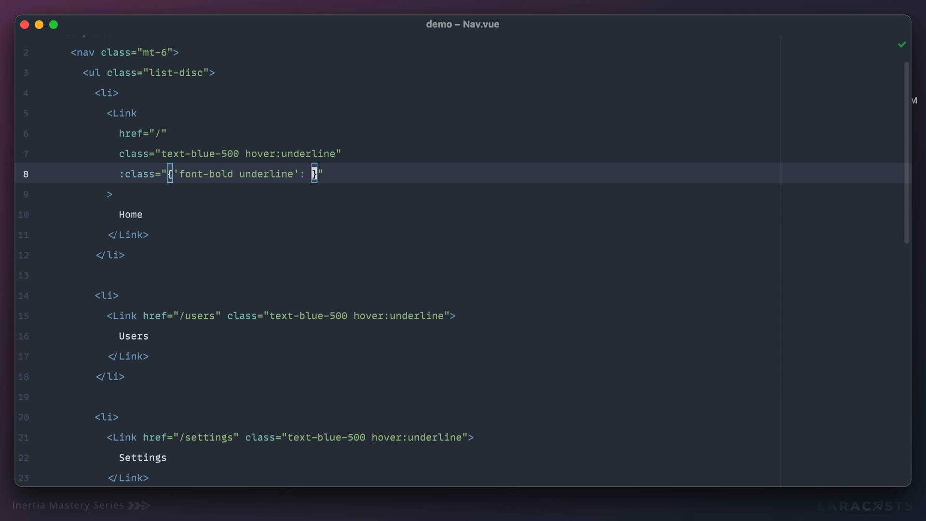
{"action": "type", "text": "$page"}
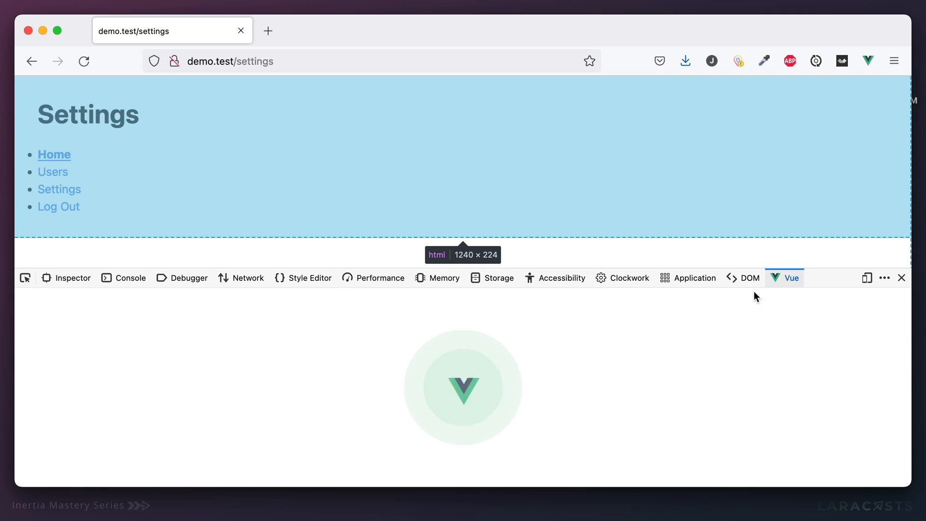
Step: Show the Vue developer tools and expand the Inertia component's initialPage prop
{"action": "left_click", "coordinate": [791, 278]}
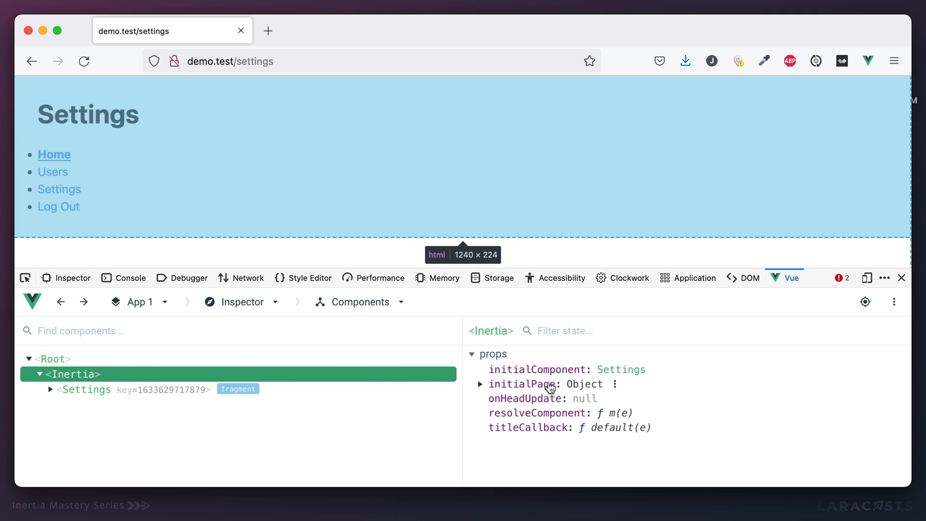
{"action": "left_click", "coordinate": [482, 384]}
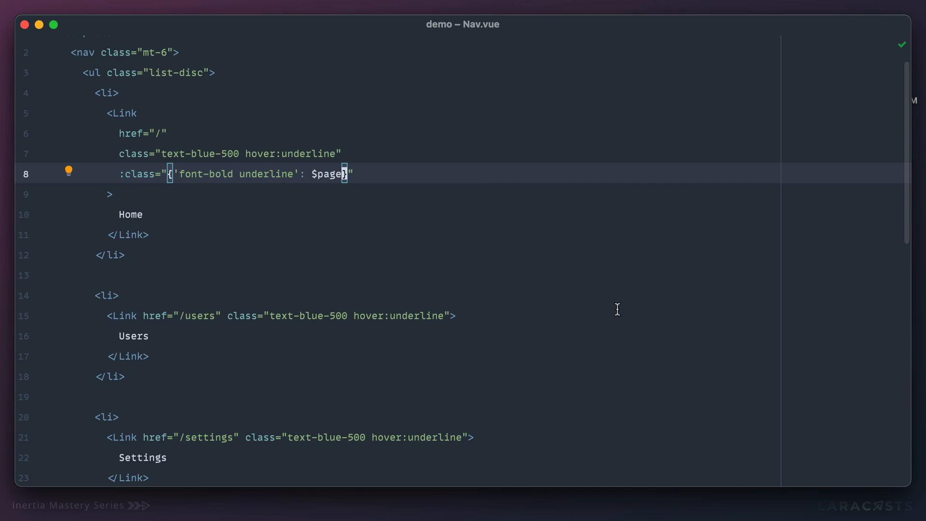
Step: Change the Home link condition to compare $page.url with '/'
{"action": "type", "text": ".url"}
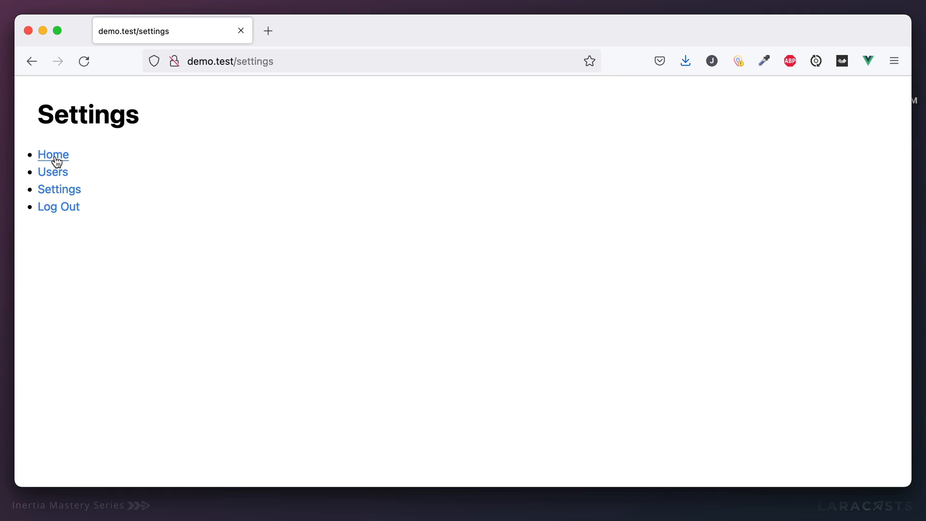
{"action": "left_click", "coordinate": [52, 154]}
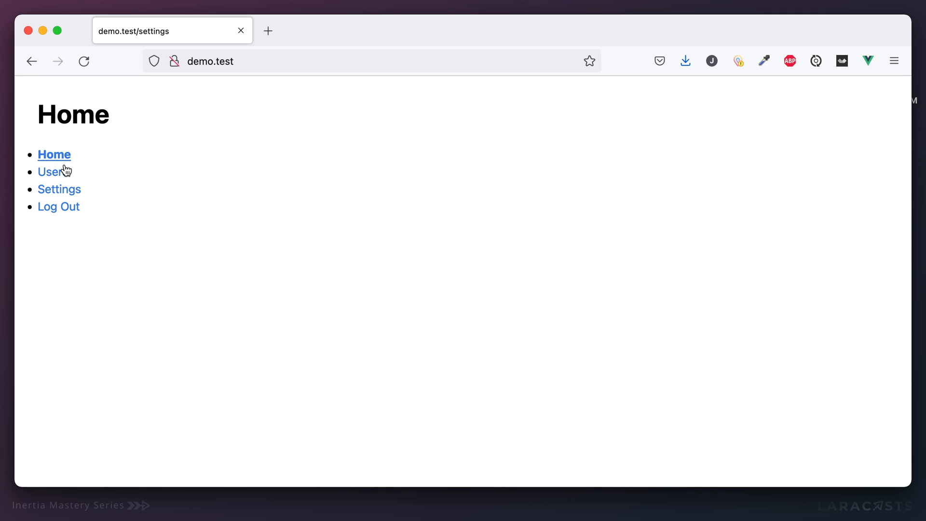
{"action": "left_click", "coordinate": [58, 189]}
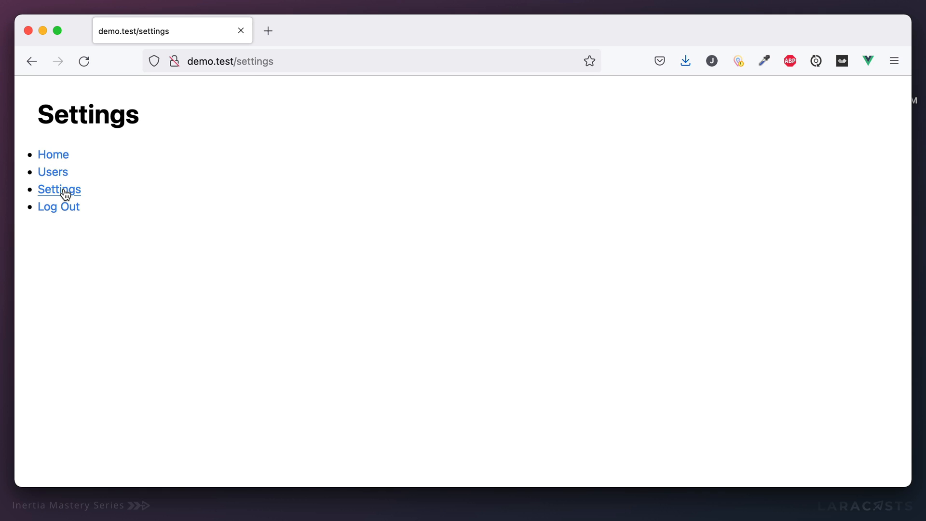
{"action": "left_click", "coordinate": [53, 155]}
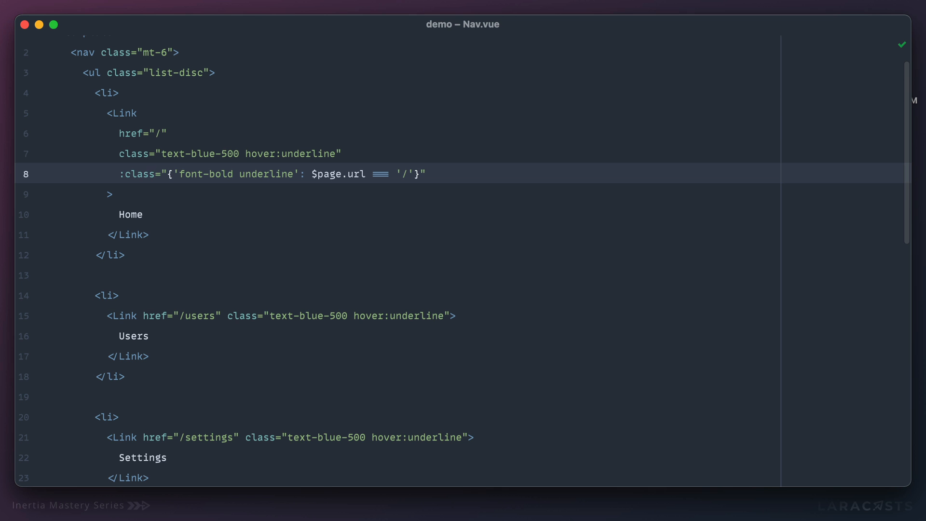
{"action": "mouse_move", "coordinate": [503, 319]}
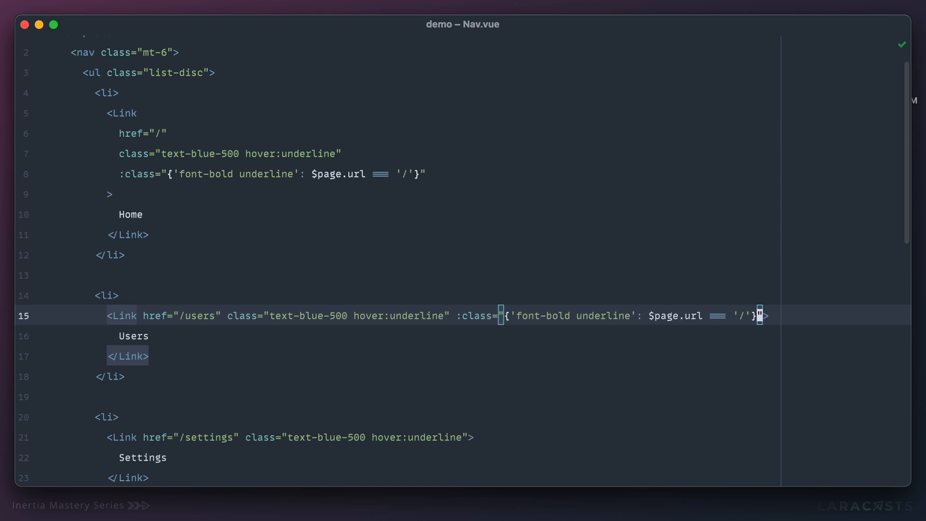
Step: Make the Users link's pasted binding compare $page.url with '/users'
{"action": "type", "text": "users"}
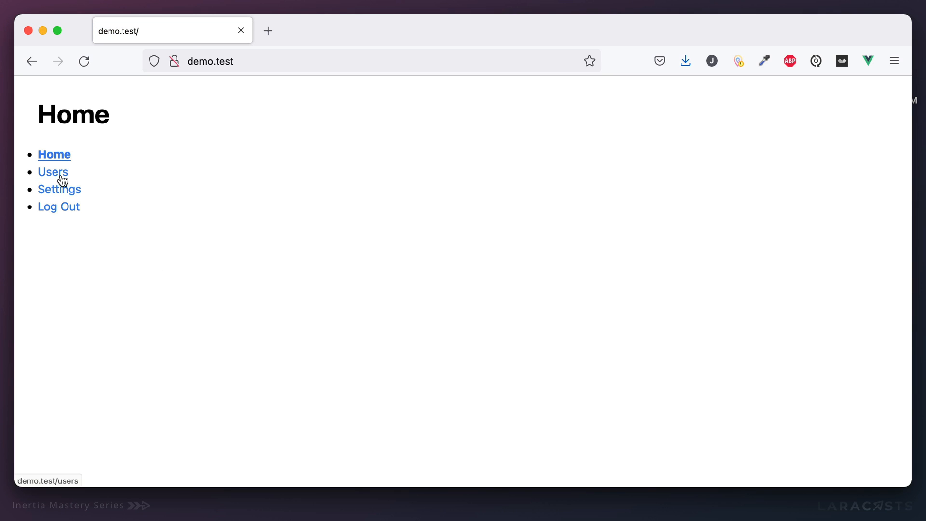
{"action": "left_click", "coordinate": [58, 189]}
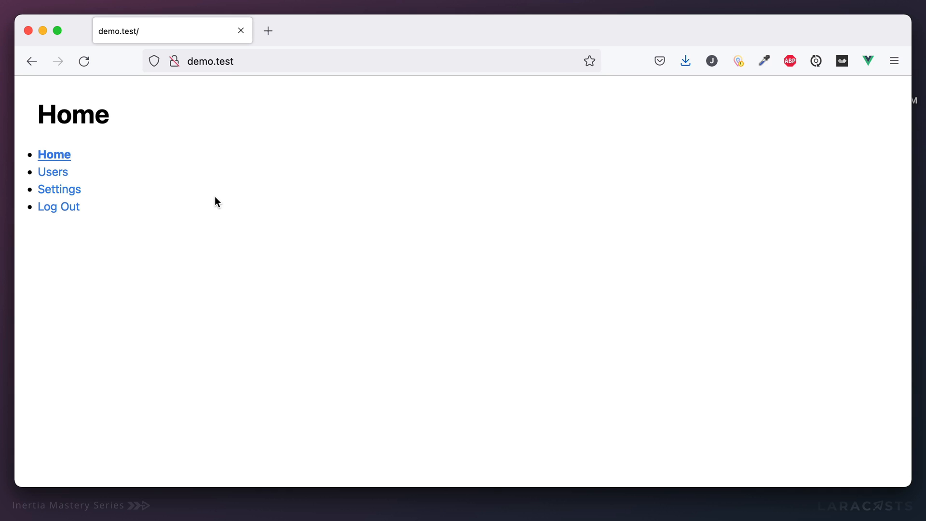
{"action": "mouse_move", "coordinate": [304, 224]}
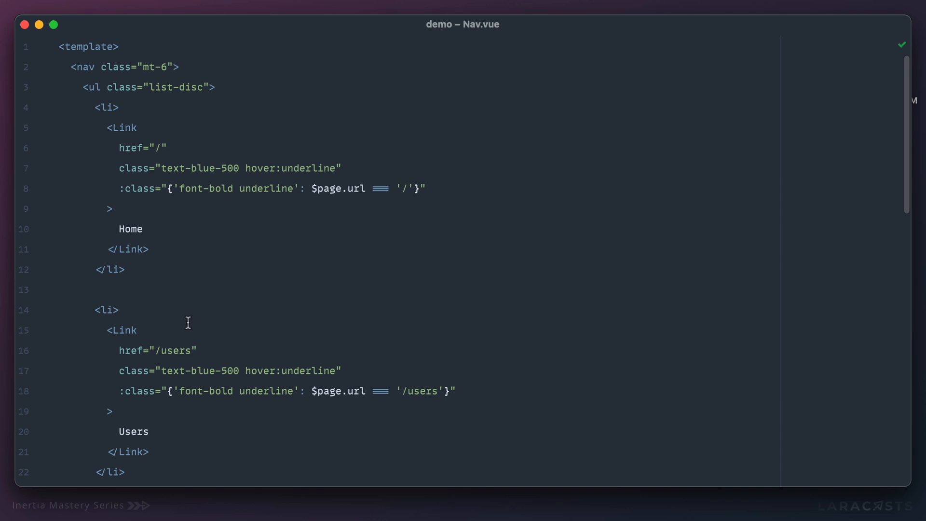
Step: Change the Users link href to /users?foo=bar
{"action": "left_click", "coordinate": [187, 350]}
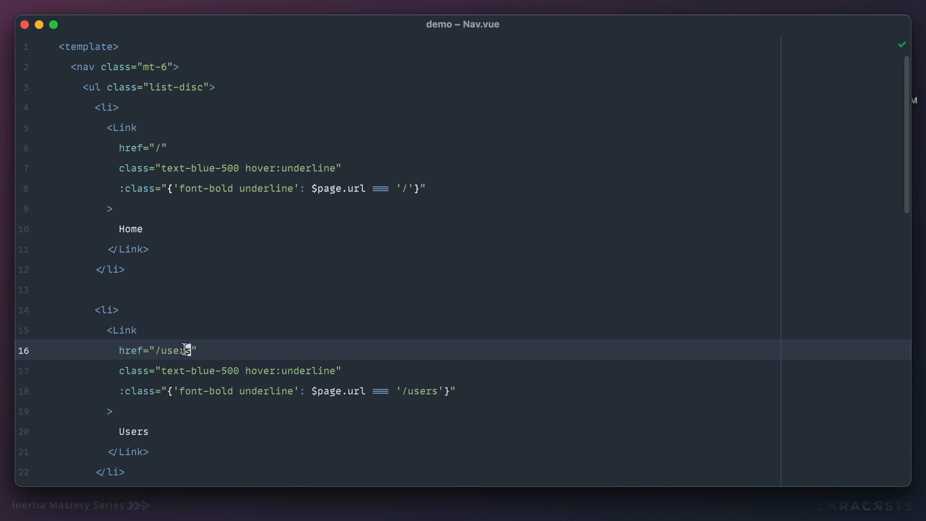
{"action": "type", "text": "?"}
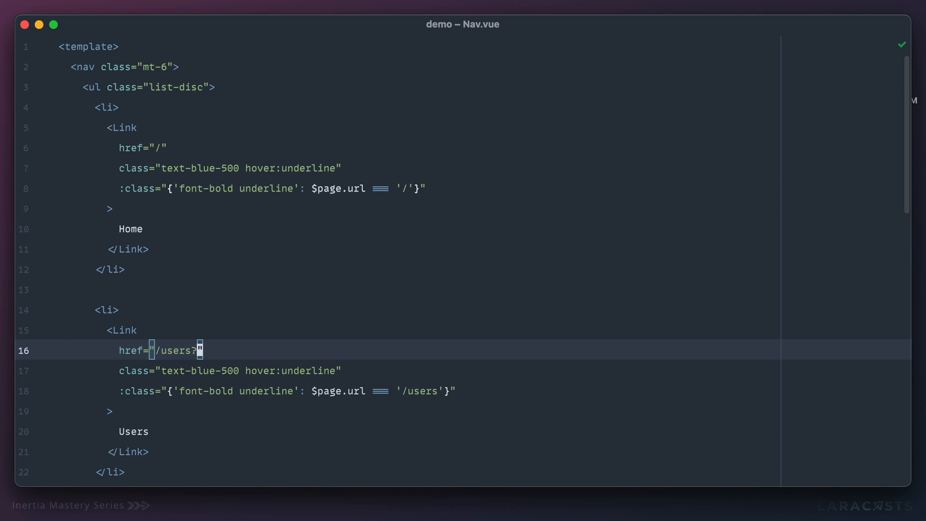
{"action": "type", "text": "foo=bar"}
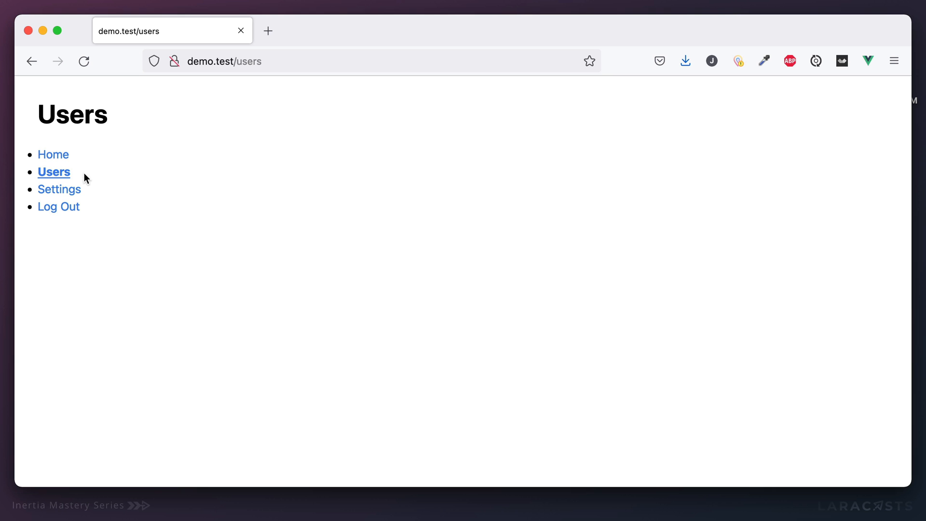
Step: Visit Home then /users?foo=bar and highlight the Users link text left unstyled
{"action": "left_click", "coordinate": [53, 154]}
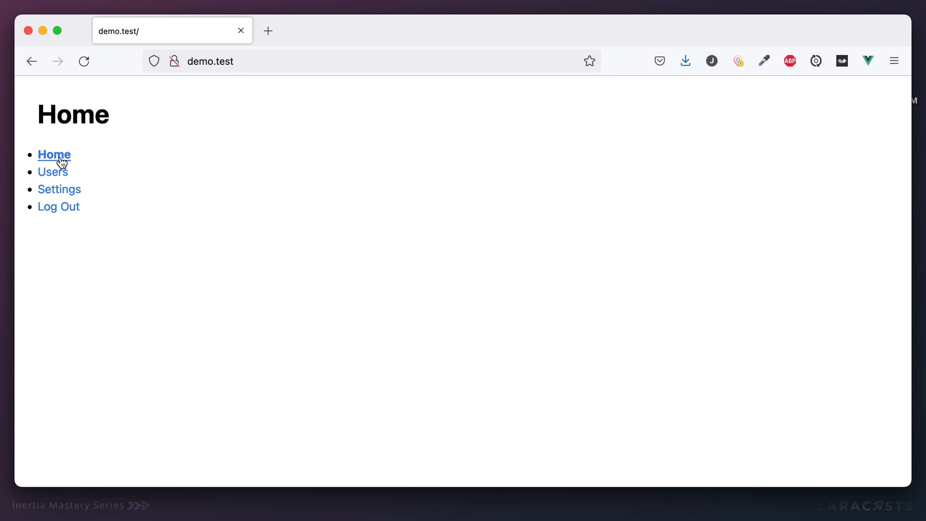
{"action": "left_click", "coordinate": [52, 172]}
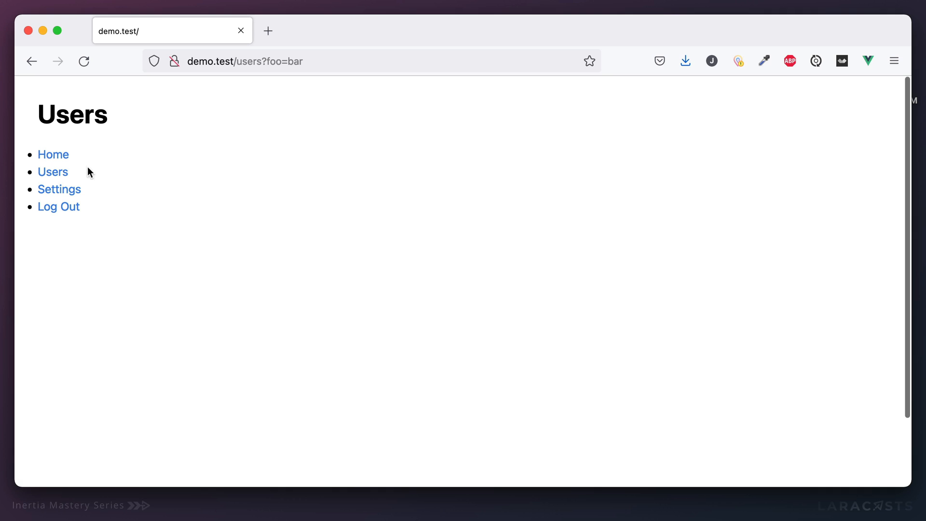
{"action": "double_click", "coordinate": [52, 171]}
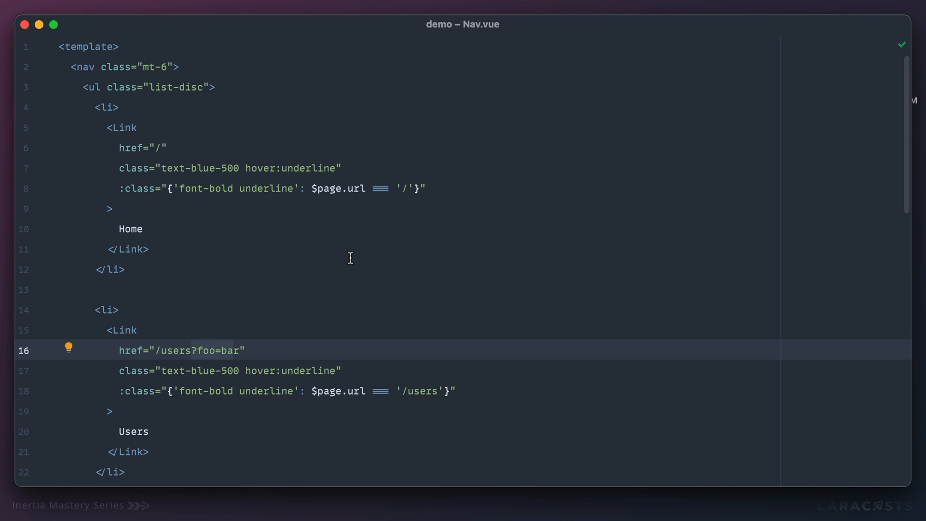
{"action": "mouse_move", "coordinate": [370, 234]}
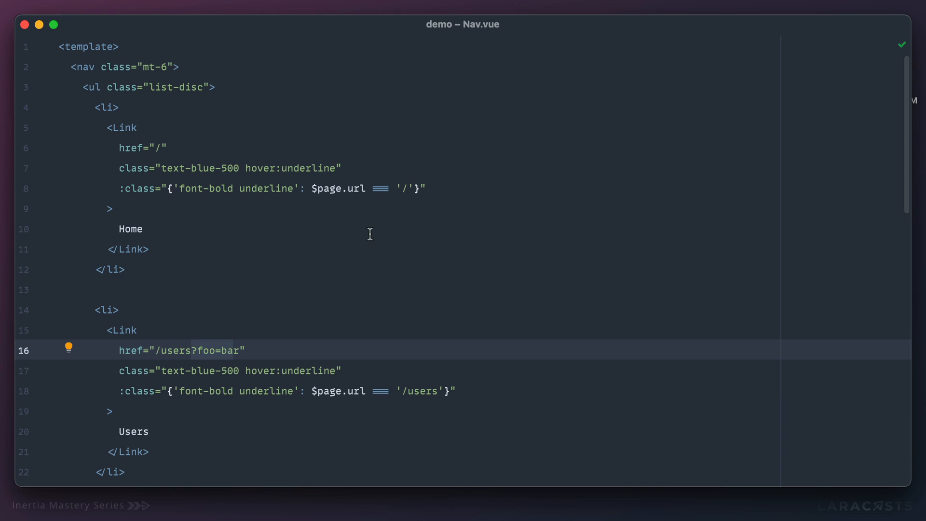
Step: Make the Users condition $page.url.startsWith('/users') and reload the Users page
{"action": "scroll", "scroll_direction": "down", "scroll_amount": 3}
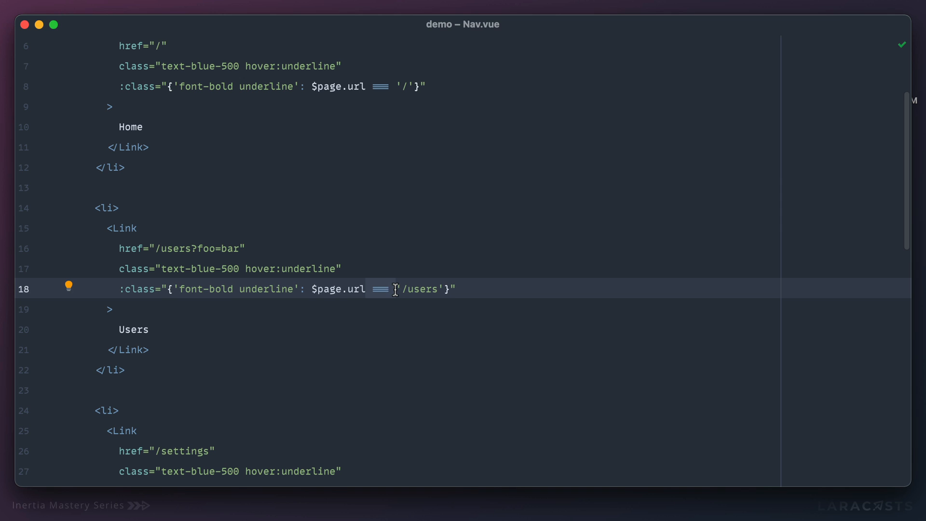
{"action": "type", "text": ".startsWith("}
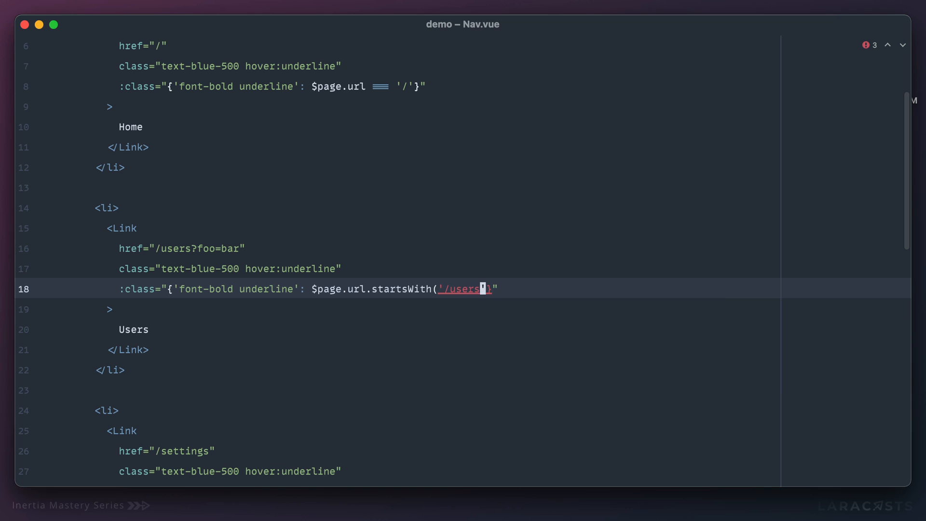
{"action": "type", "text": ")"}
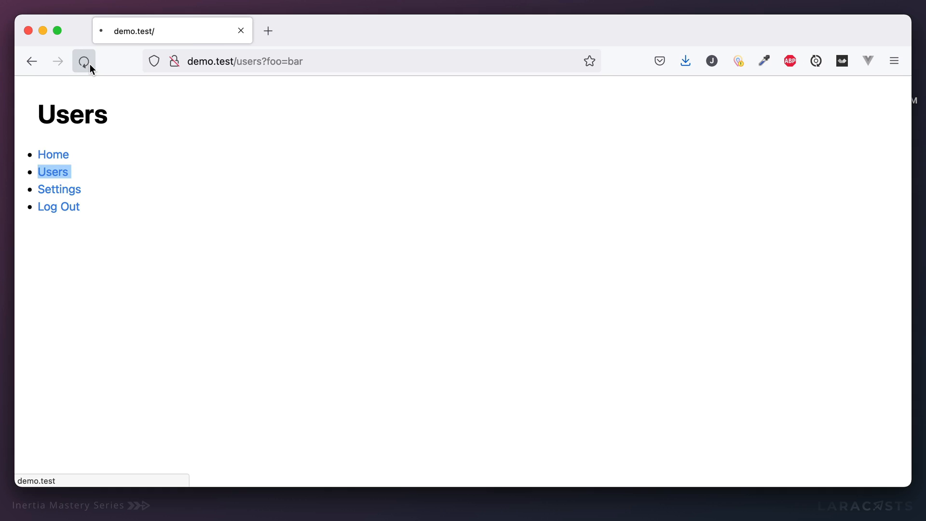
{"action": "left_click", "coordinate": [83, 60]}
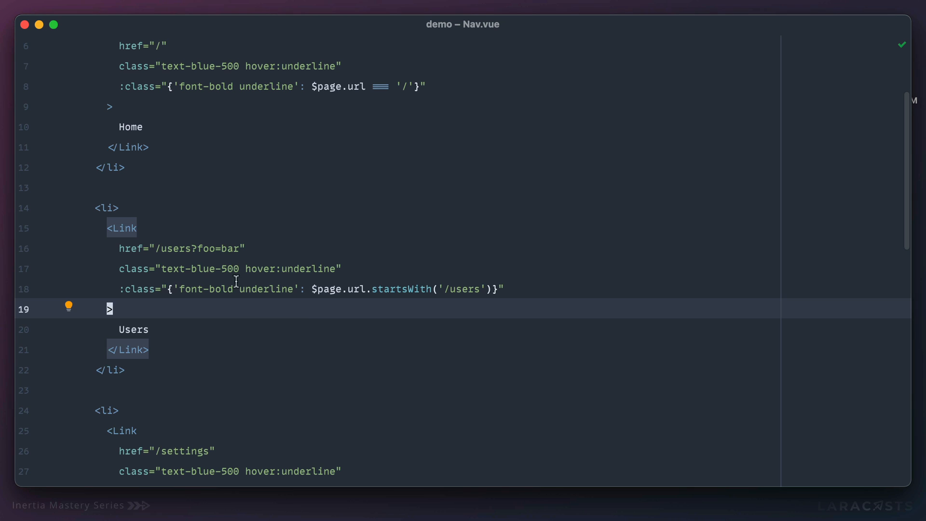
Step: Append &baz=buzz to the Users link href, making it /users?foo=bar&baz=buzz
{"action": "type", "text": "&baz=buzz"}
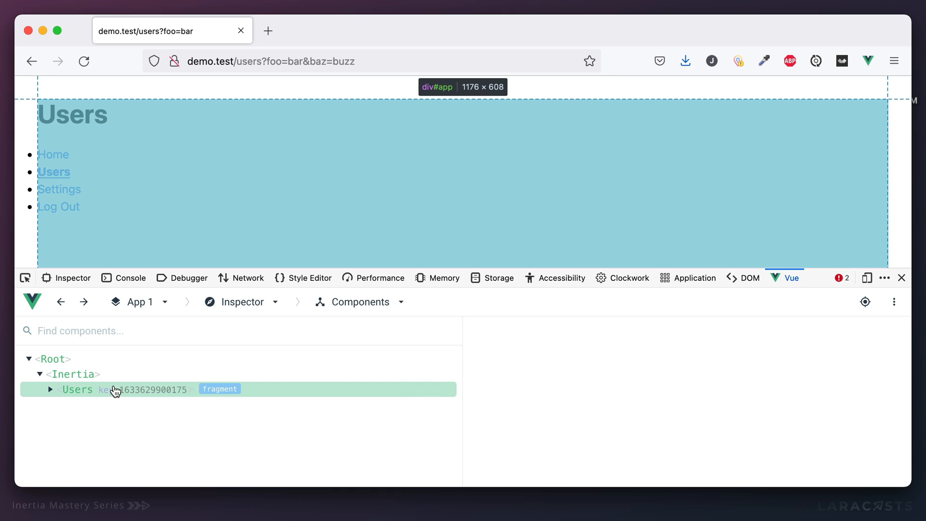
Step: Select <Inertia> in Vue devtools and expand initialPage showing component Users and its url
{"action": "left_click", "coordinate": [70, 375]}
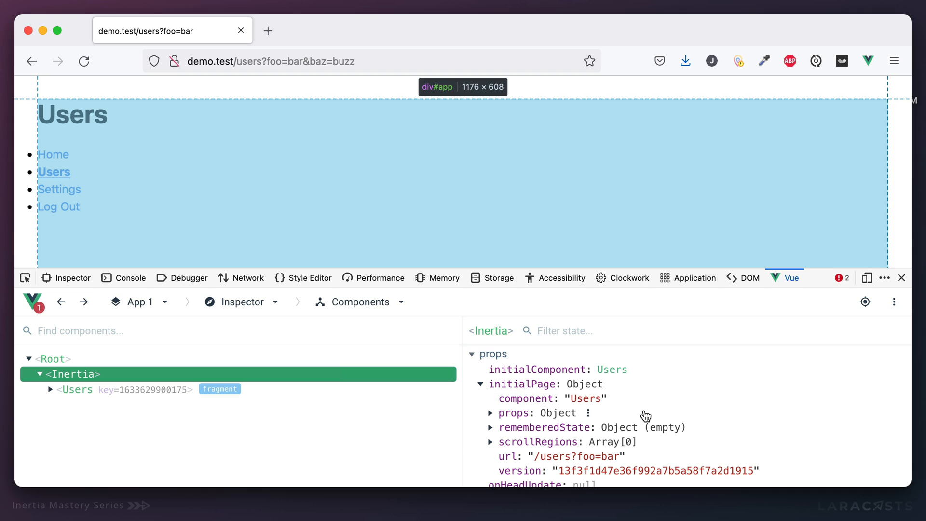
{"action": "left_click", "coordinate": [902, 278]}
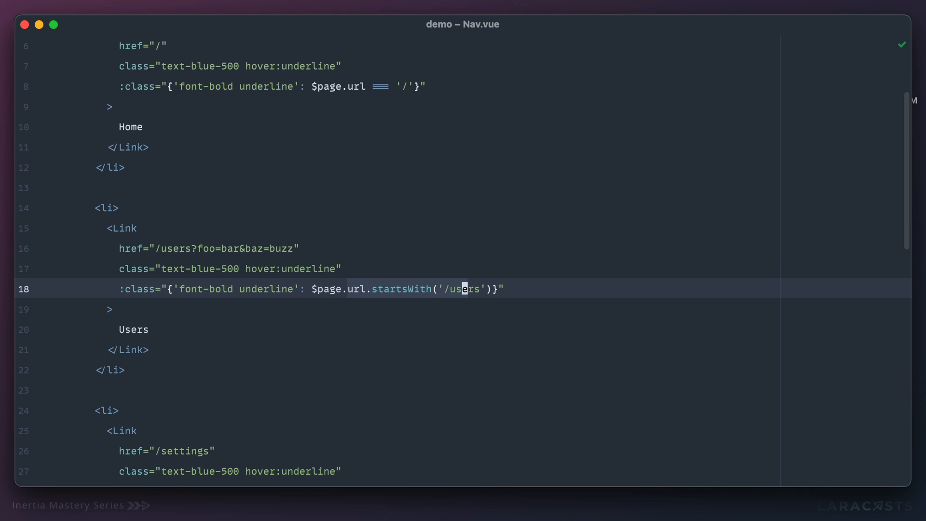
Step: Replace the URL startsWith check with $page.component === 'Users' on the Users link
{"action": "key", "text": "Backspace"}
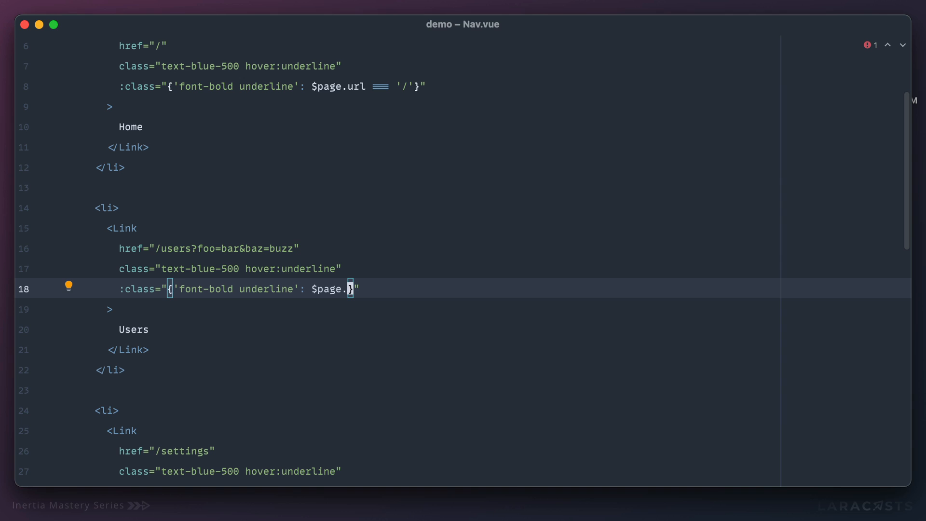
{"action": "type", "text": "component === 'U"}
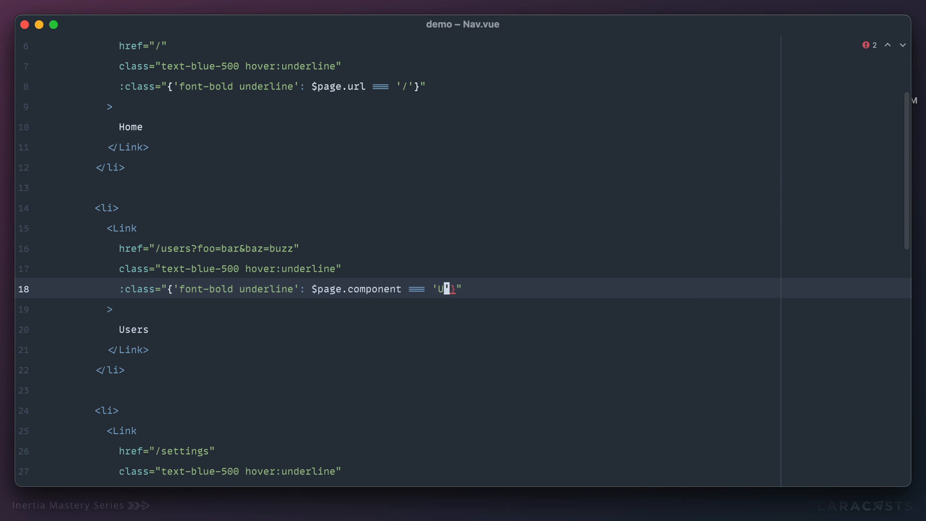
{"action": "type", "text": "sers"}
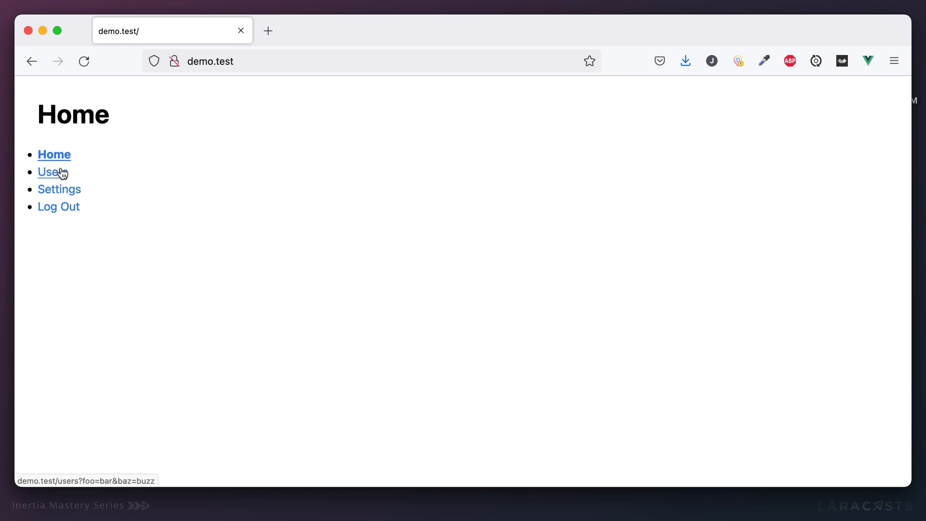
Step: Visit the Users page in Firefox and confirm the Users link shows bold
{"action": "left_click", "coordinate": [53, 171]}
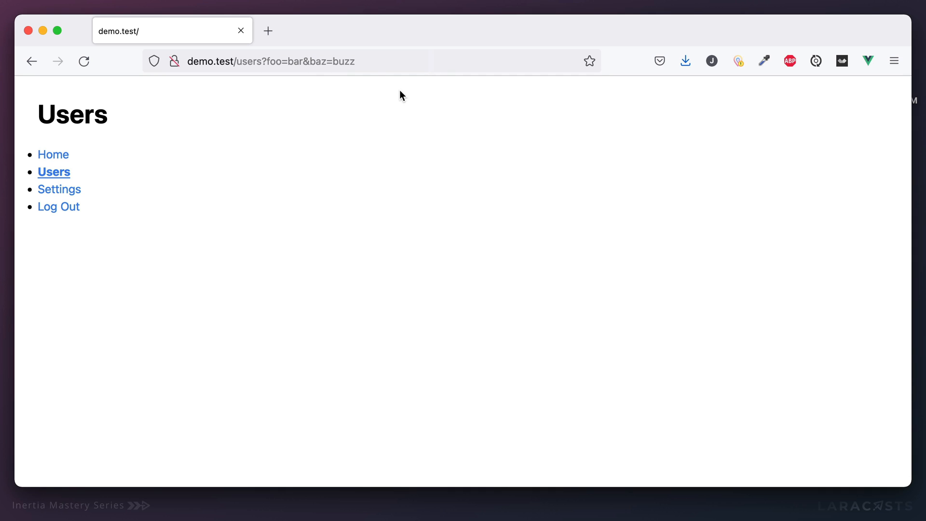
{"action": "double_click", "coordinate": [54, 171]}
{"action": "type", "text": "User"}
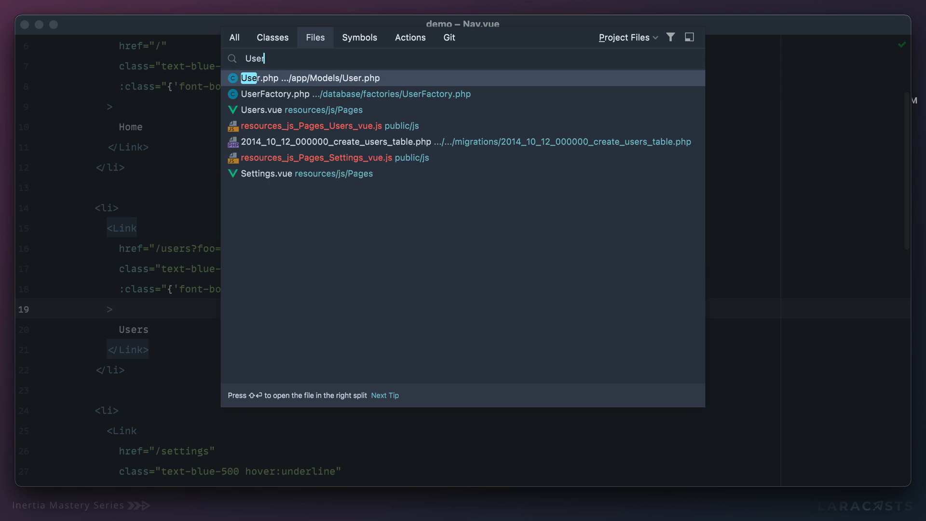
Step: After checking Users.vue, make the Home and Settings bindings compare $page.component, naming 'Settings'
{"action": "left_click", "coordinate": [296, 110]}
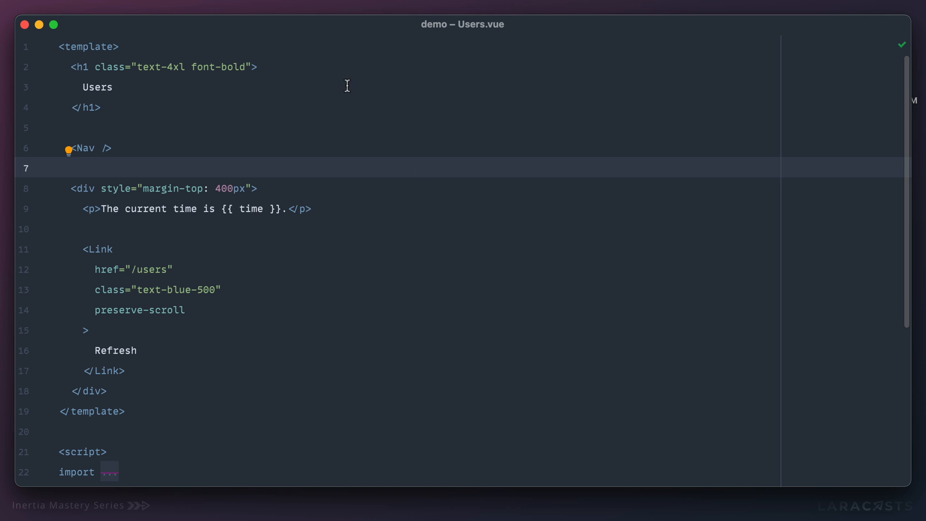
{"action": "mouse_move", "coordinate": [252, 243]}
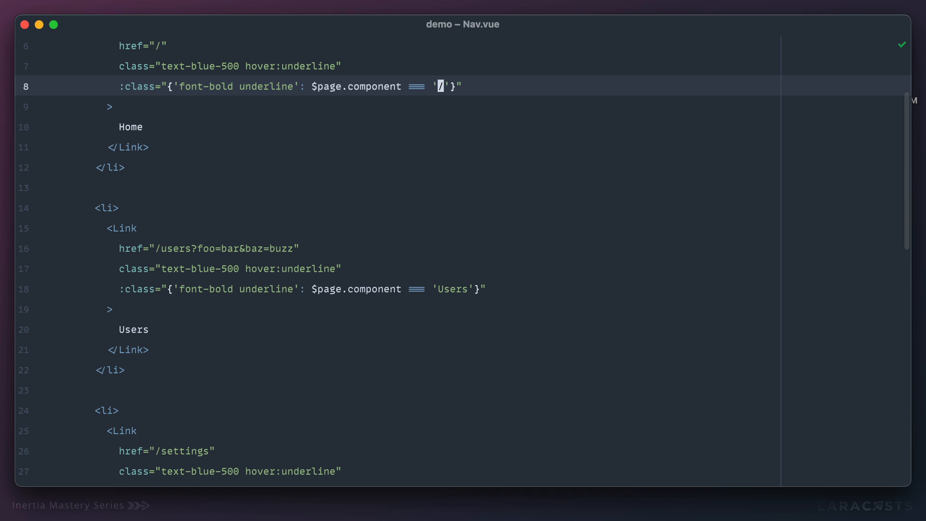
{"action": "scroll", "scroll_direction": "down", "scroll_amount": 3}
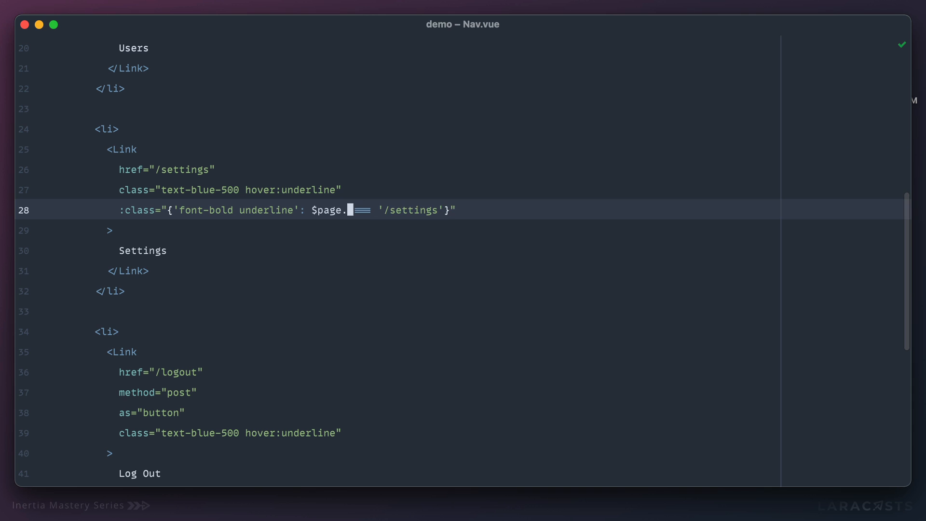
{"action": "type", "text": "component"}
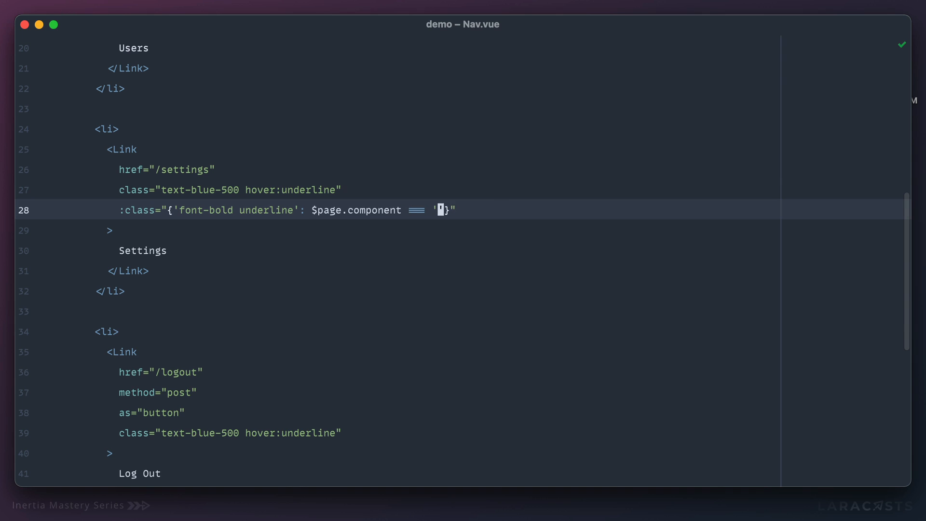
{"action": "type", "text": "Settings"}
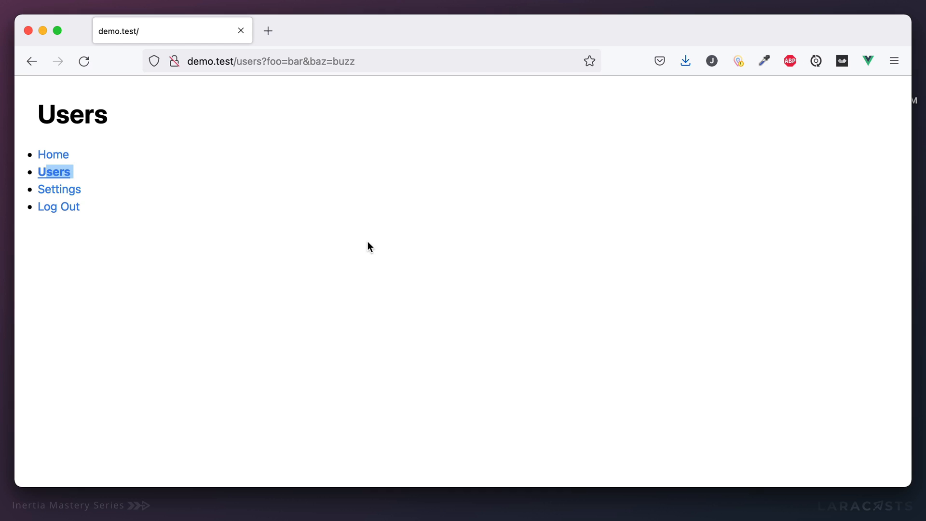
Step: Visit the Home page in Firefox and confirm Home shows bold and underlined
{"action": "left_click", "coordinate": [53, 155]}
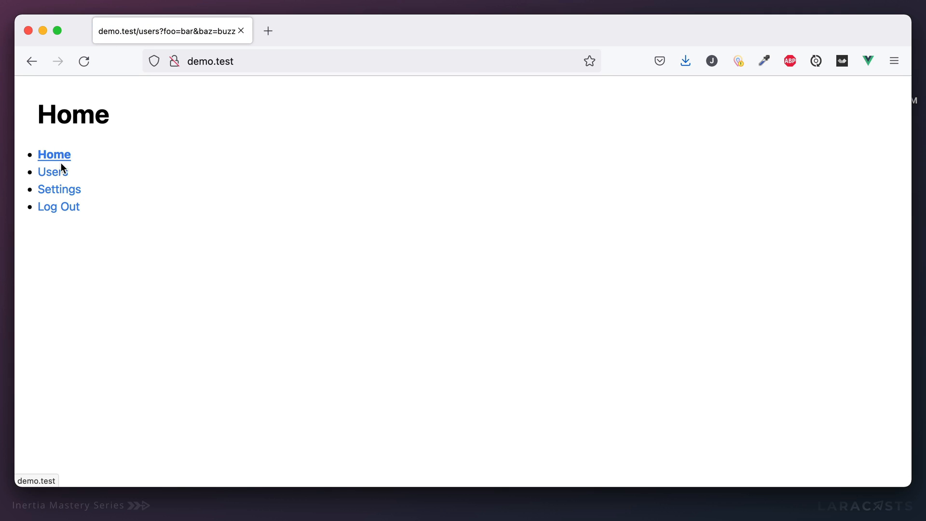
{"action": "left_click", "coordinate": [59, 189]}
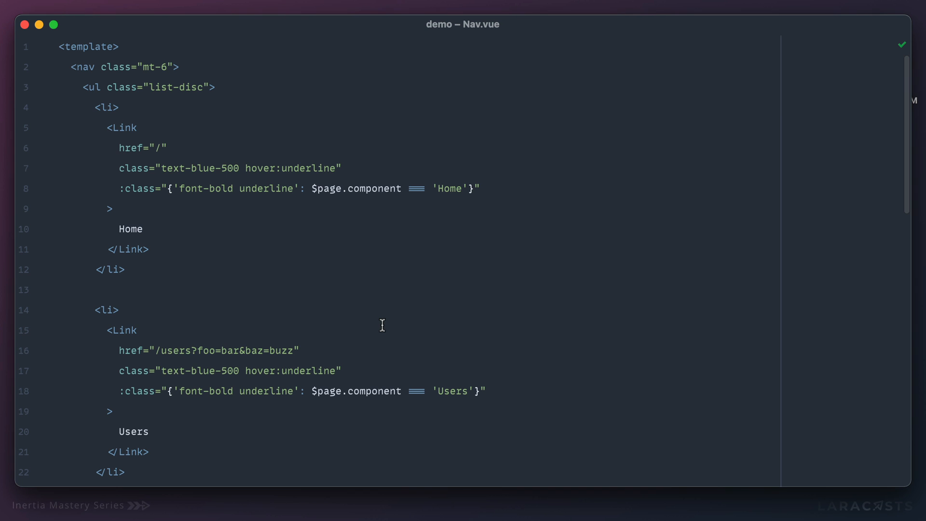
Step: Add <NavLink href="/"> inside the Home list item and begin its :active prop
{"action": "scroll", "scroll_direction": "down", "scroll_amount": 3}
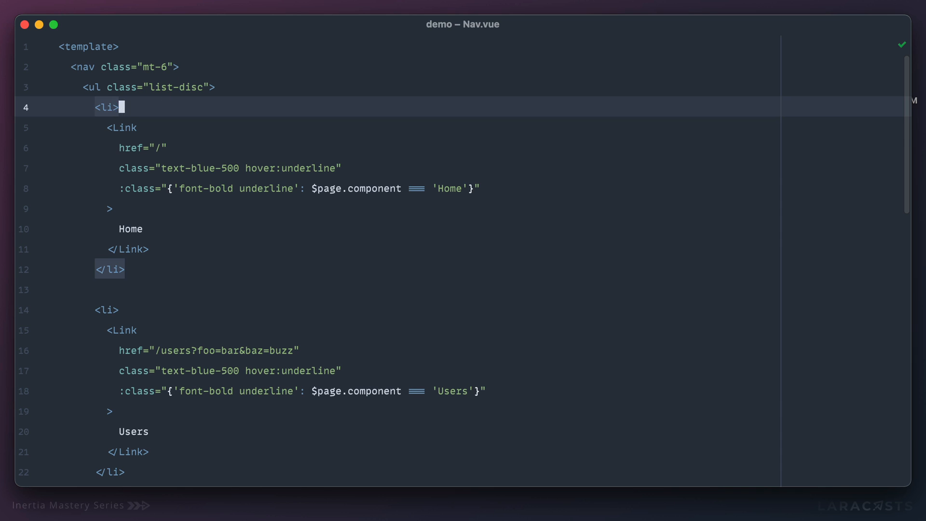
{"action": "type", "text": "<NavLink"}
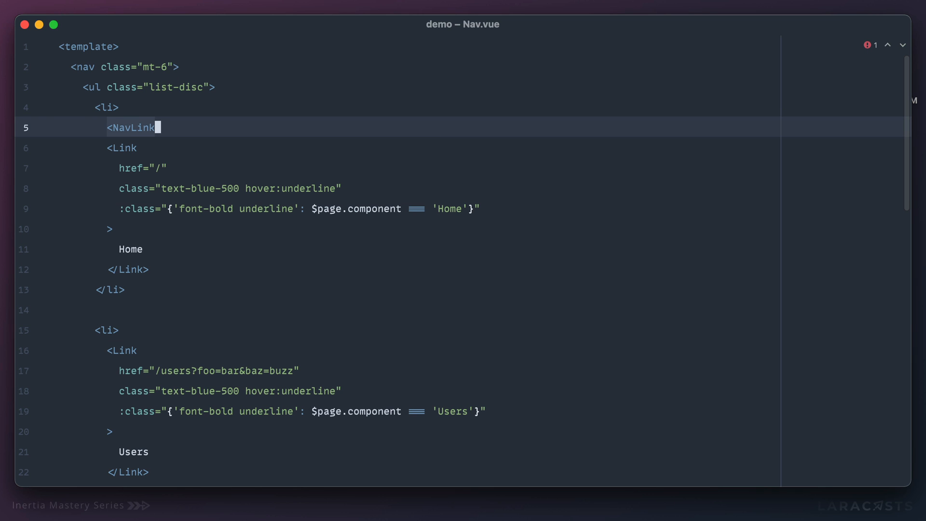
{"action": "type", "text": "href=\"\""}
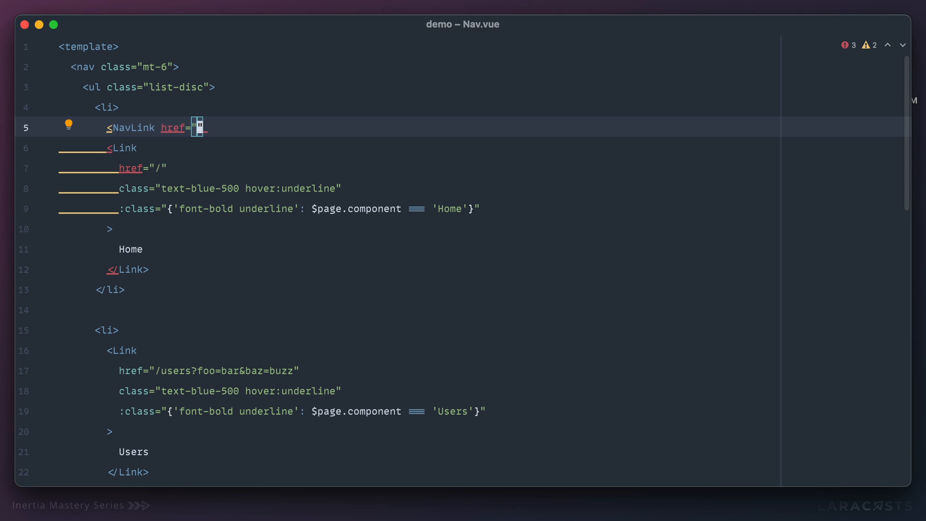
{"action": "type", "text": "/"}
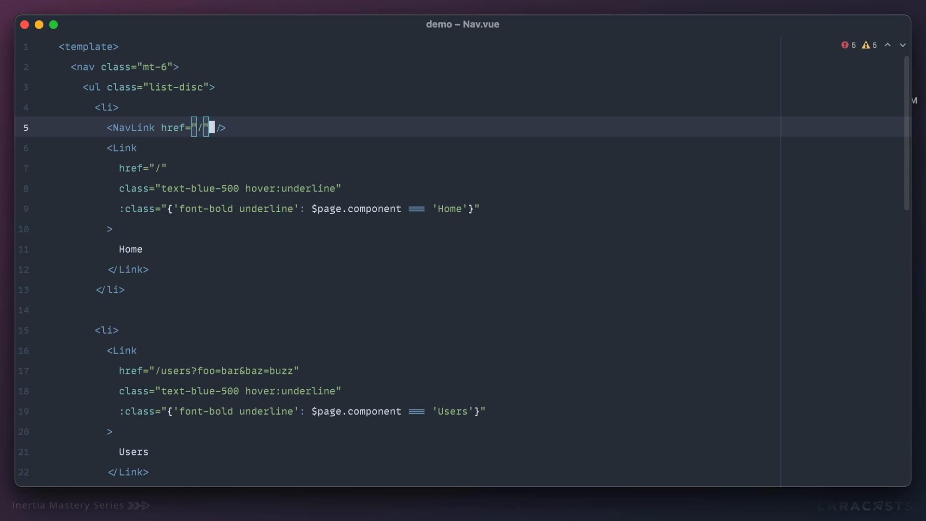
{"action": "type", "text": ":active=\"$page.component === 'Home"}
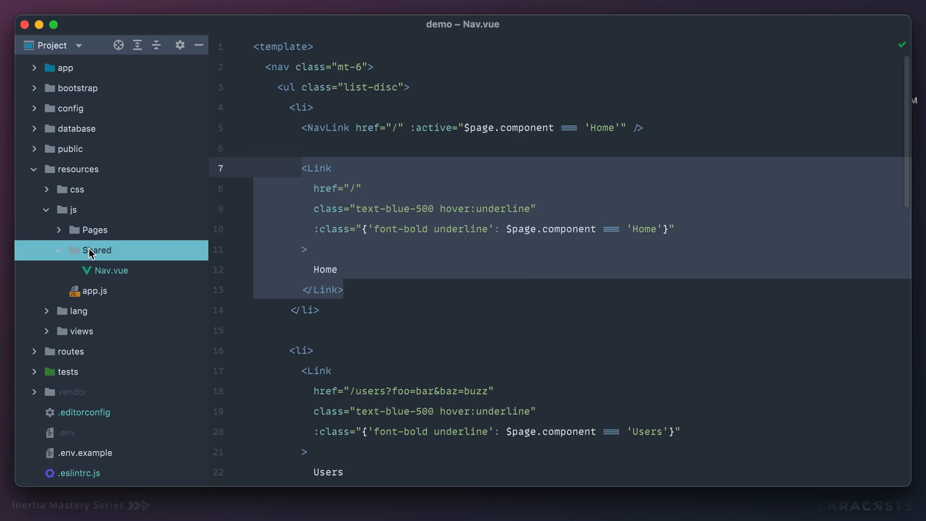
Step: Create NavLink.vue in Shared with an active: Boolean prop
{"action": "left_click", "coordinate": [96, 250]}
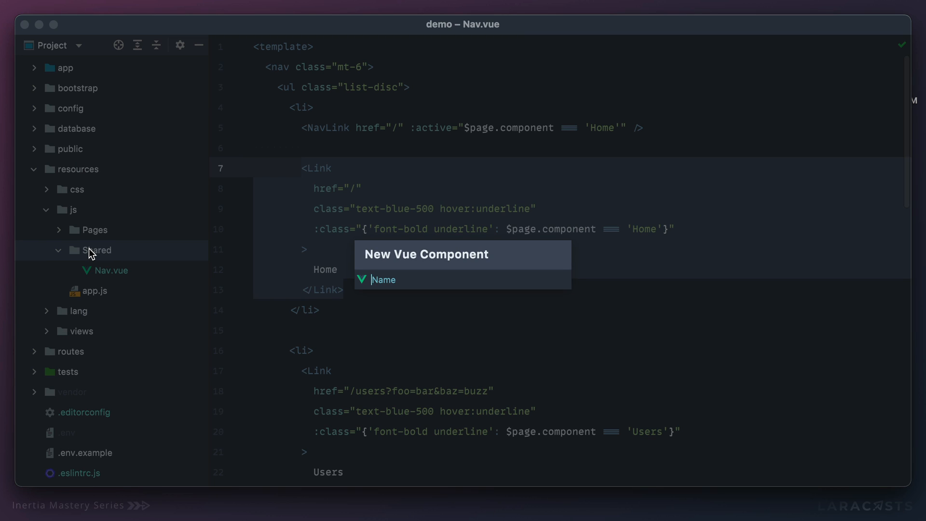
{"action": "type", "text": "NavLink"}
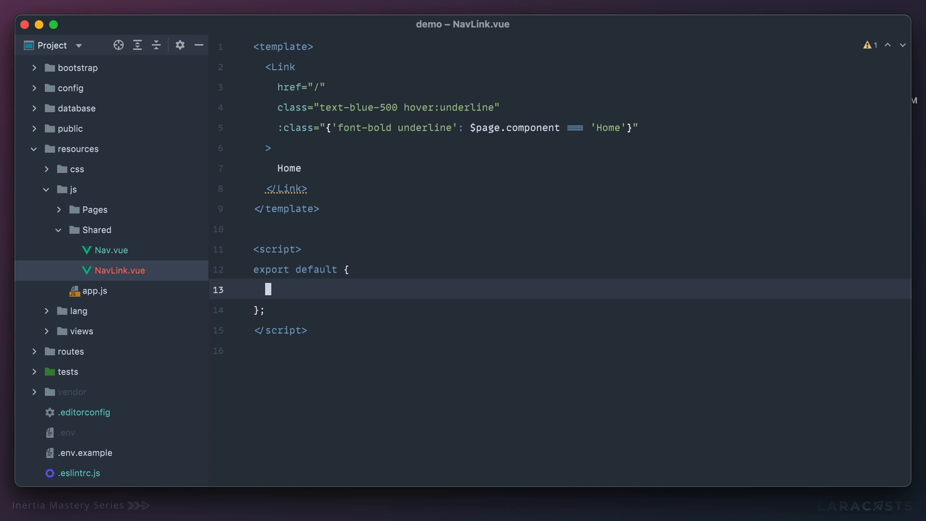
{"action": "type", "text": "props: {"}
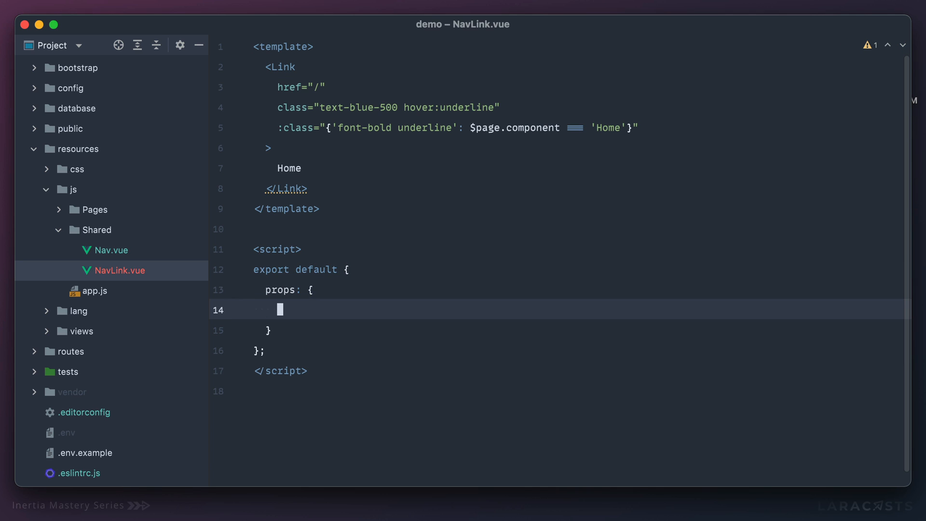
{"action": "type", "text": "active: Boolean"}
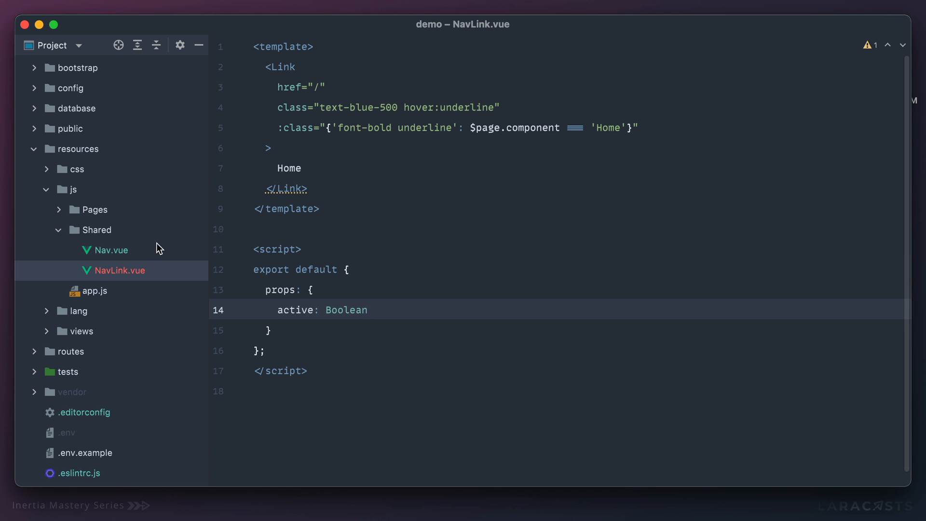
{"action": "left_click", "coordinate": [109, 249]}
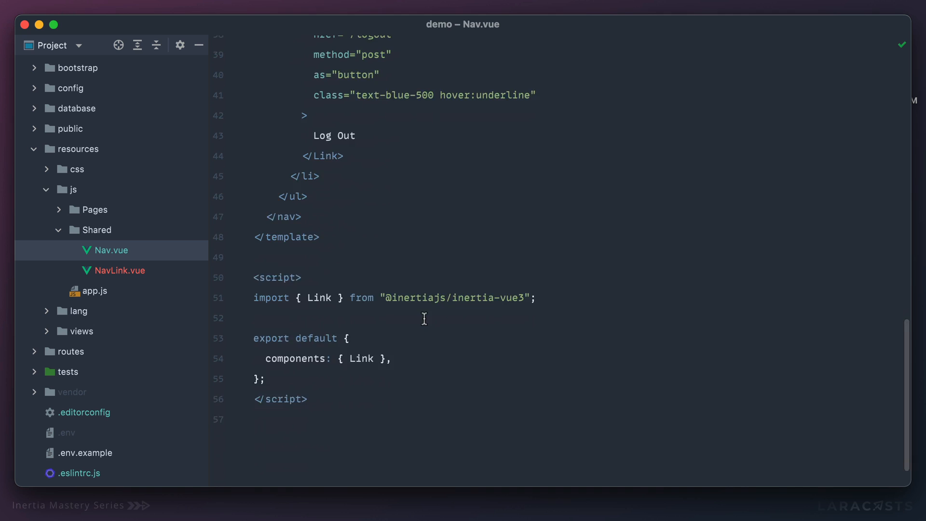
{"action": "left_click", "coordinate": [121, 271]}
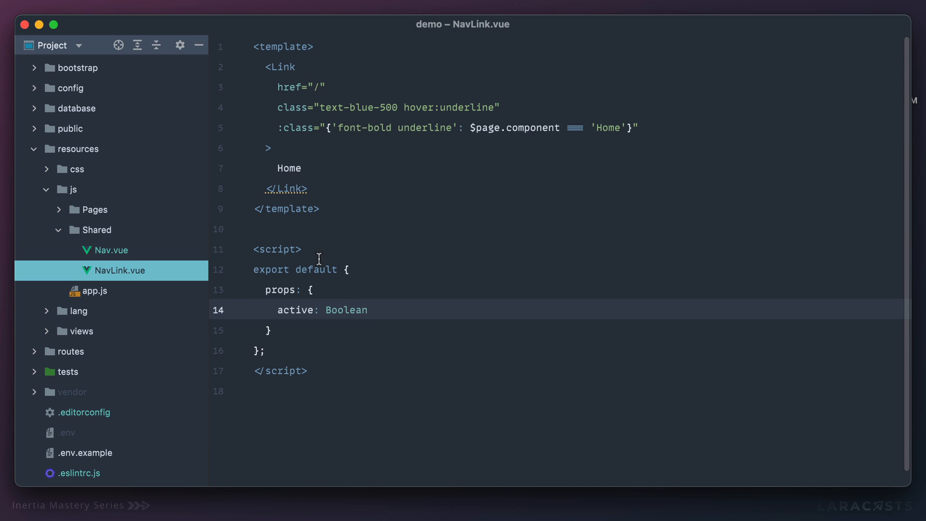
{"action": "type", "text": "import { Link } from \"@inertiajs/inertia-vue3\";"}
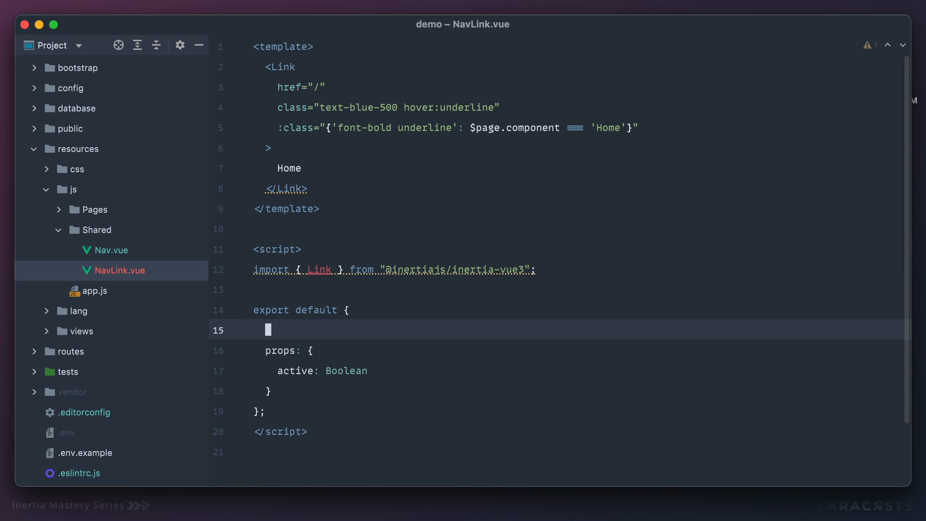
{"action": "type", "text": "components: { Link },"}
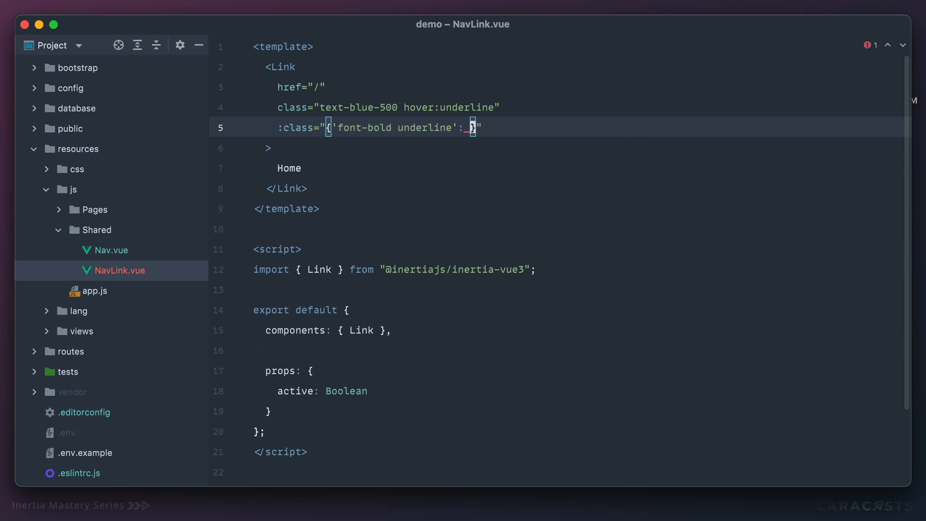
Step: Bind the bold-underline class to the active prop and replace the Home label with <slot />
{"action": "type", "text": "active"}
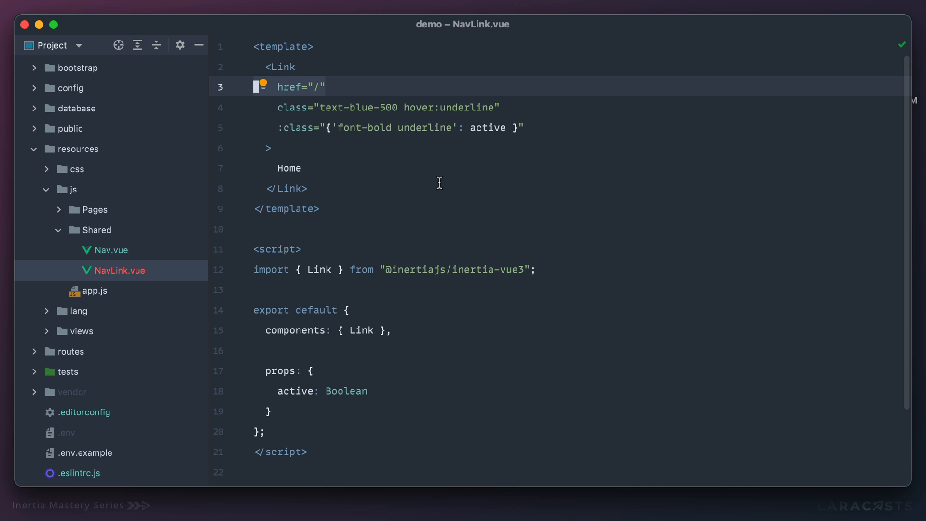
{"action": "mouse_move", "coordinate": [453, 182]}
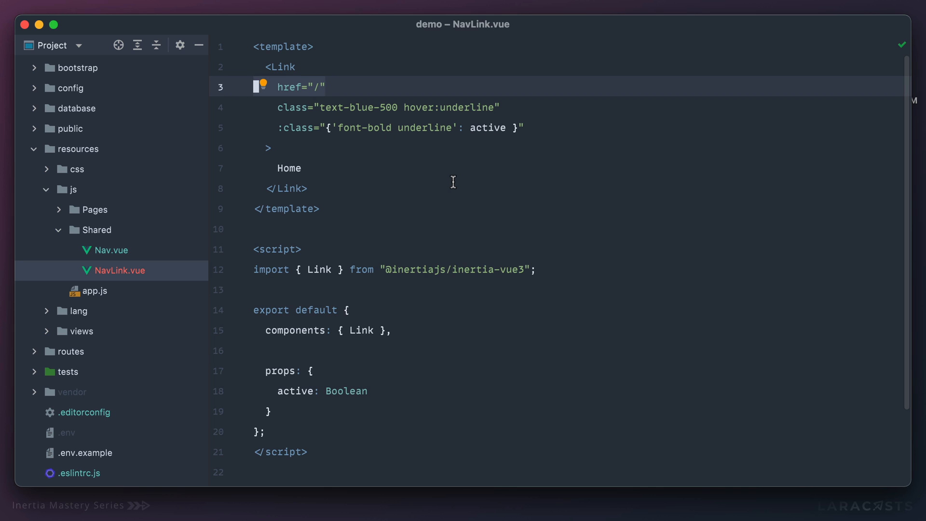
{"action": "mouse_move", "coordinate": [406, 322]}
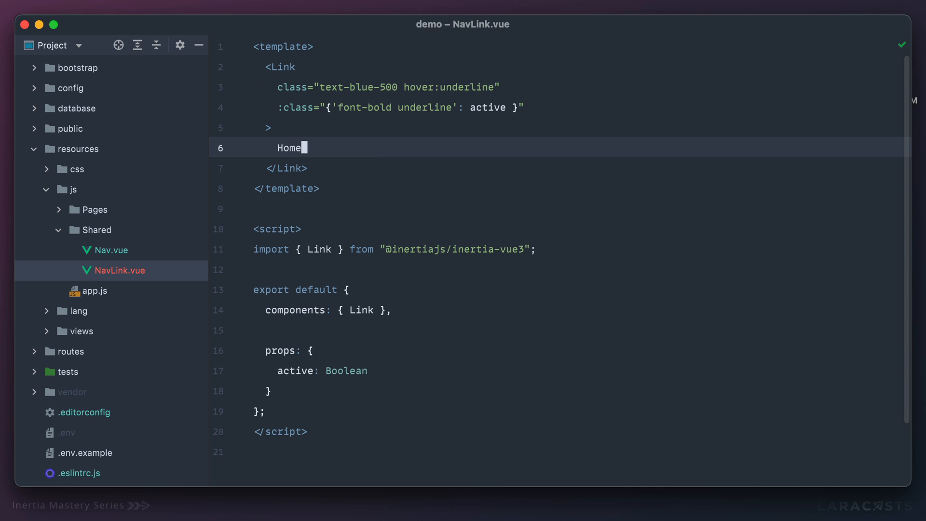
{"action": "type", "text": "<slot />"}
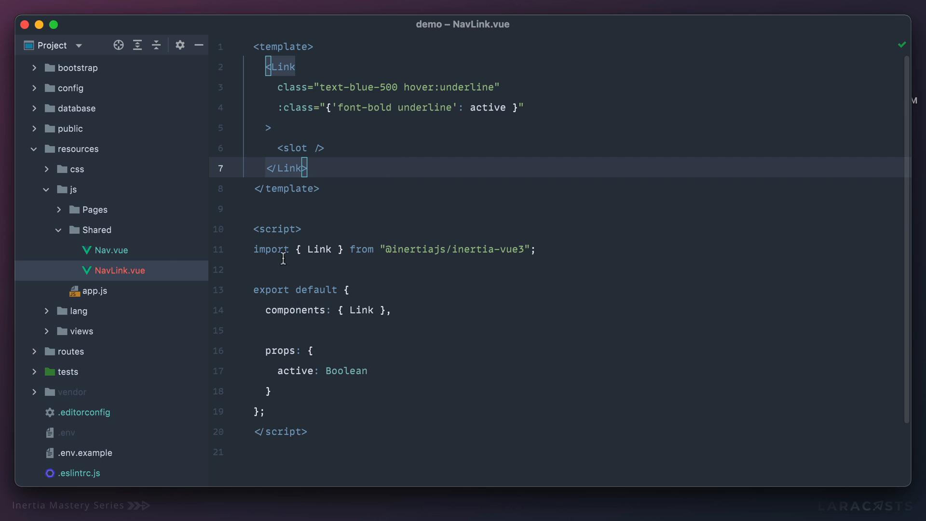
{"action": "left_click", "coordinate": [112, 250]}
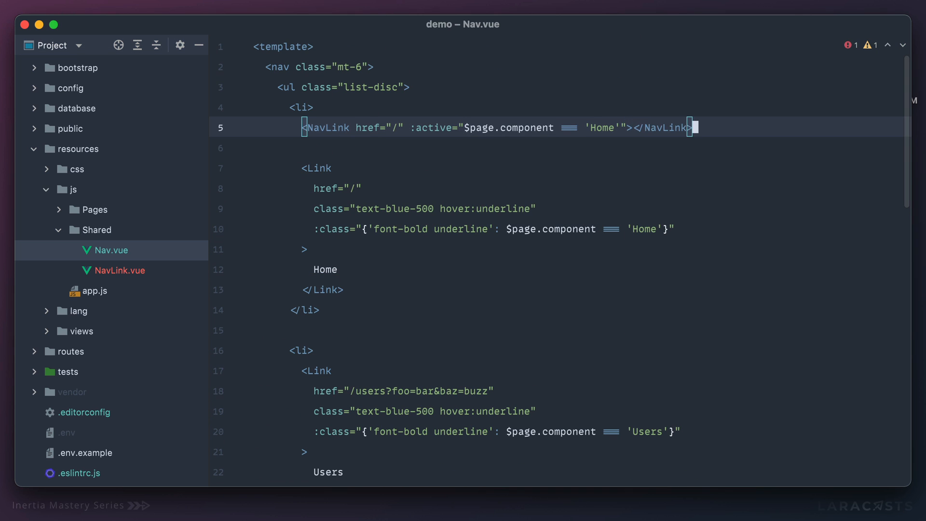
Step: Convert the Home and Users items to NavLink with href /users and component-based :active checks
{"action": "type", "text": "Home"}
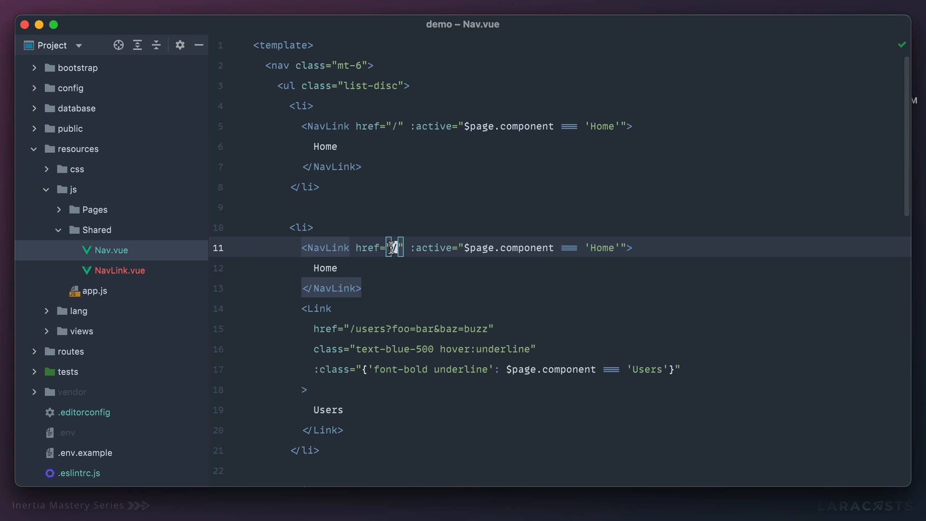
{"action": "type", "text": "users"}
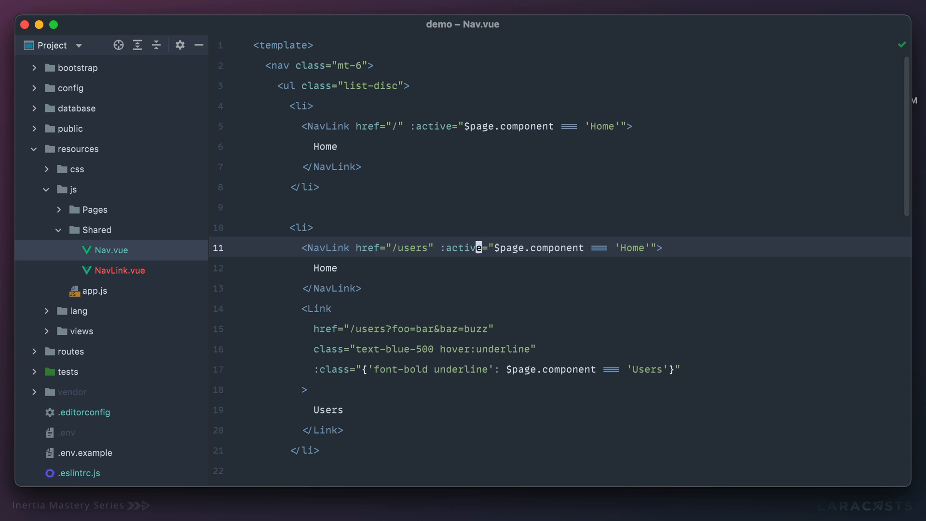
{"action": "type", "text": "Users"}
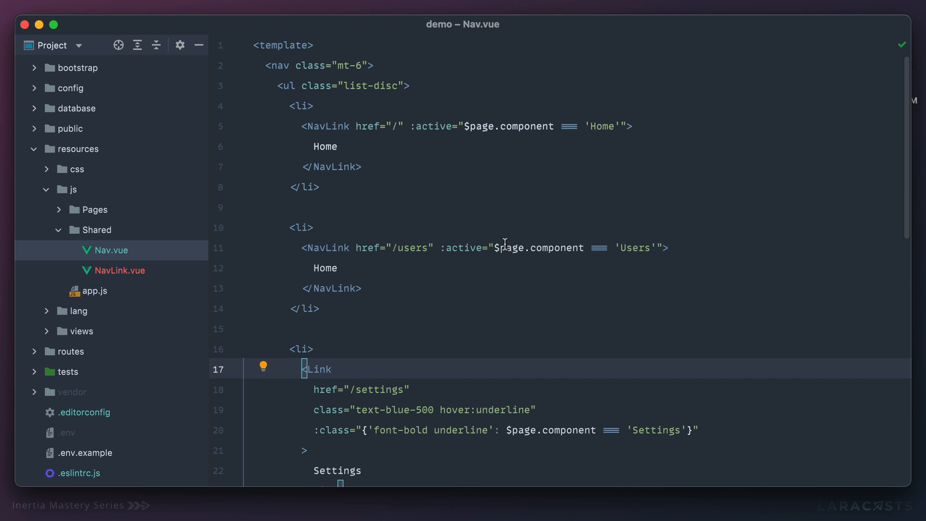
Step: Convert the Settings item to NavLink with :active="$page.component === 'Settings'"
{"action": "scroll", "scroll_direction": "down", "scroll_amount": 3}
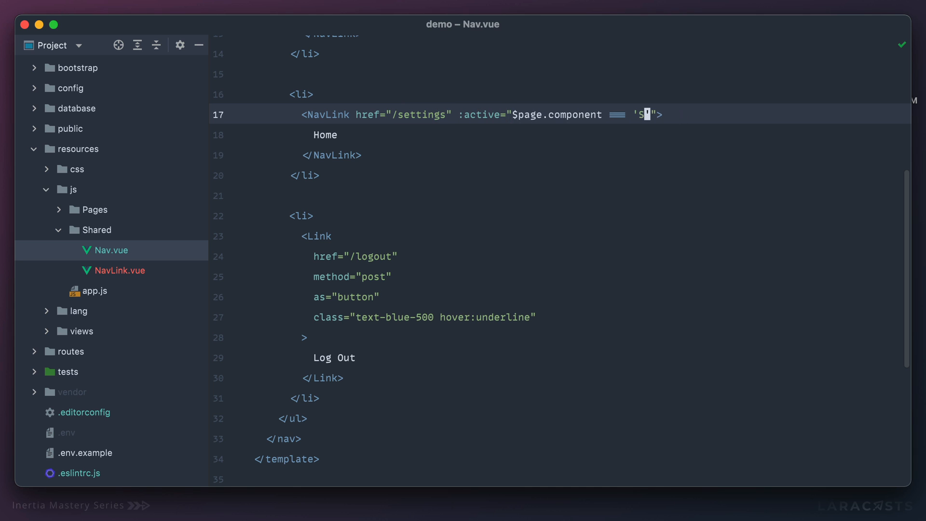
{"action": "type", "text": "ettings"}
{"action": "type", "text": "Users"}
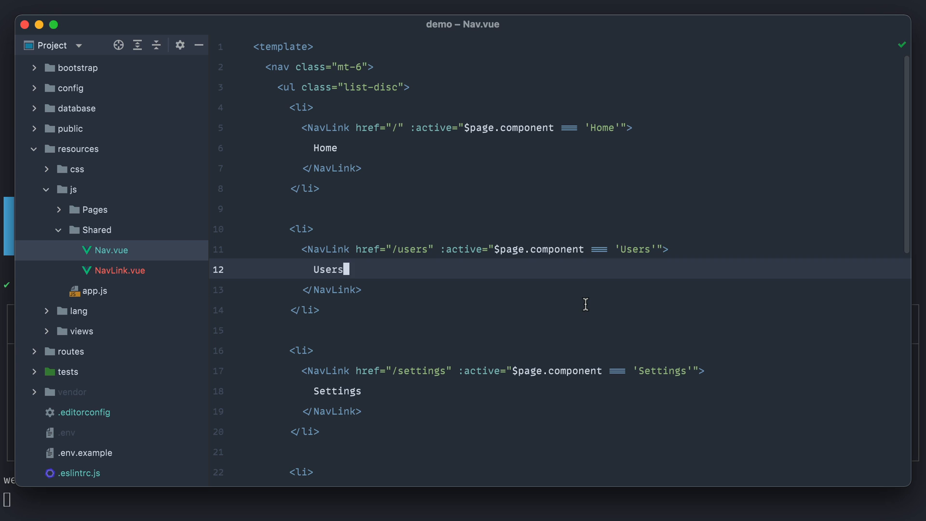
{"action": "scroll", "scroll_direction": "down", "scroll_amount": 3}
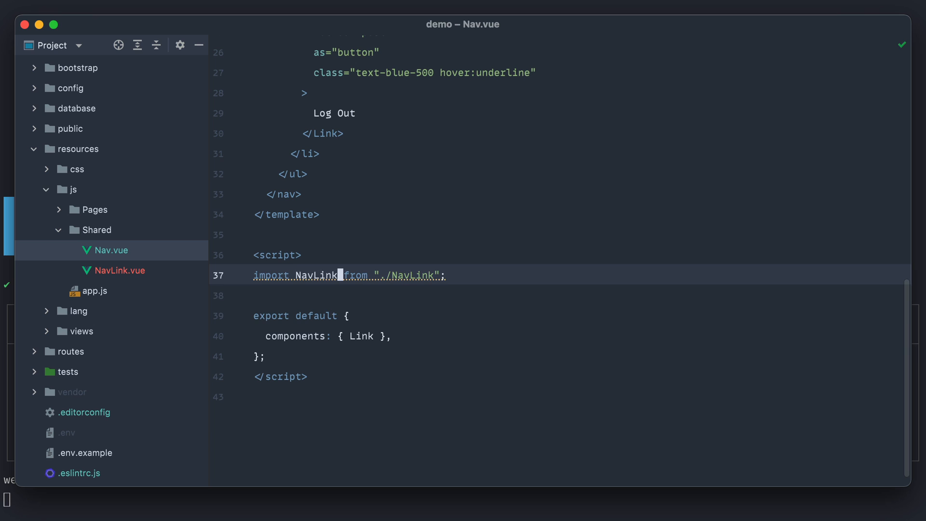
Step: Import NavLink from ./NavLink and register components: { NavLink } in Nav.vue
{"action": "type", "text": "NavLink"}
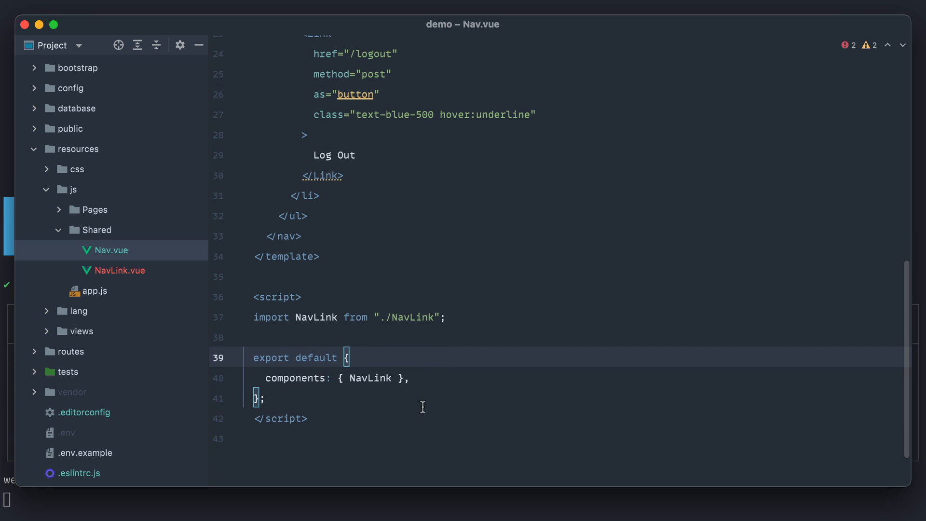
{"action": "scroll", "scroll_direction": "up", "scroll_amount": 3}
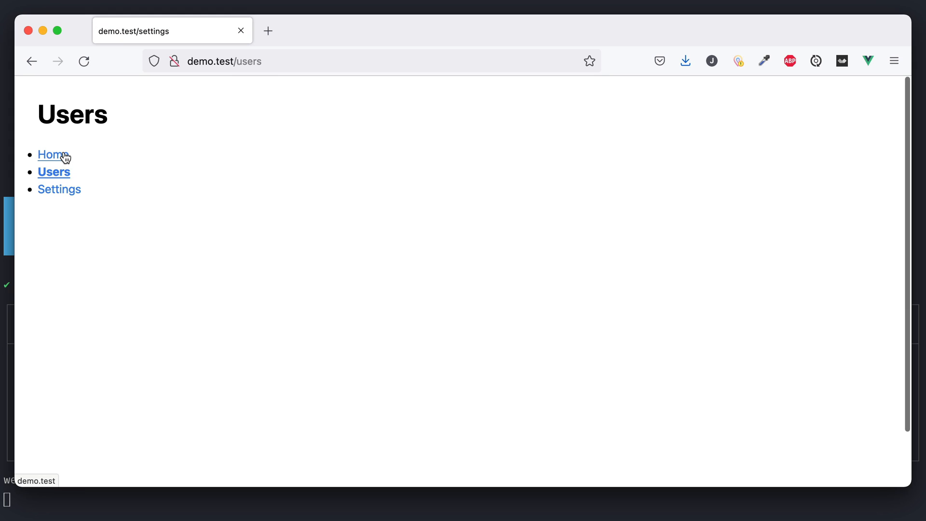
{"action": "mouse_move", "coordinate": [59, 189]}
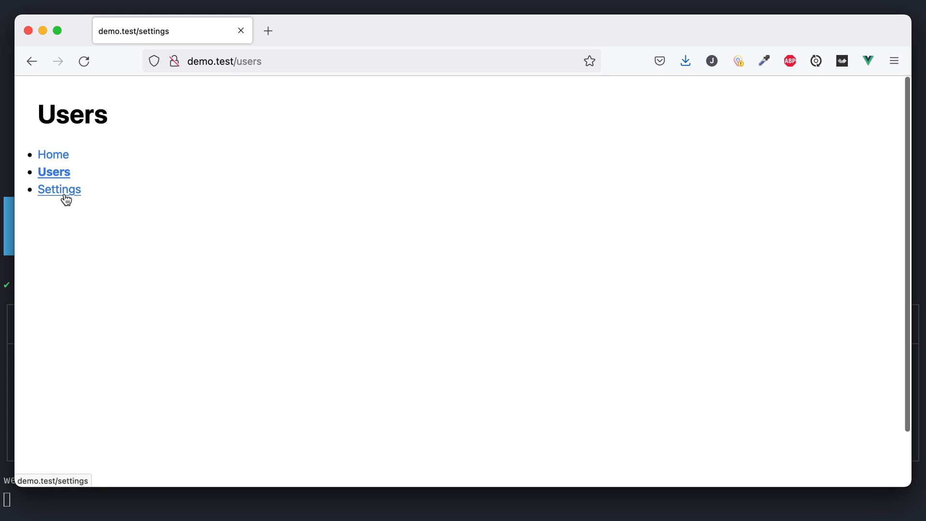
Step: Visit the Settings page in Firefox and confirm only Settings is bold and underlined
{"action": "left_click", "coordinate": [59, 189]}
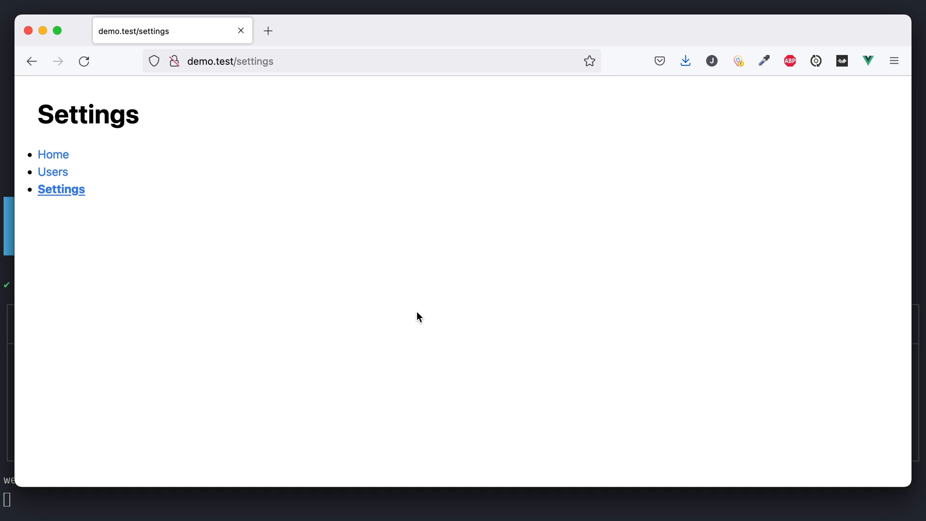